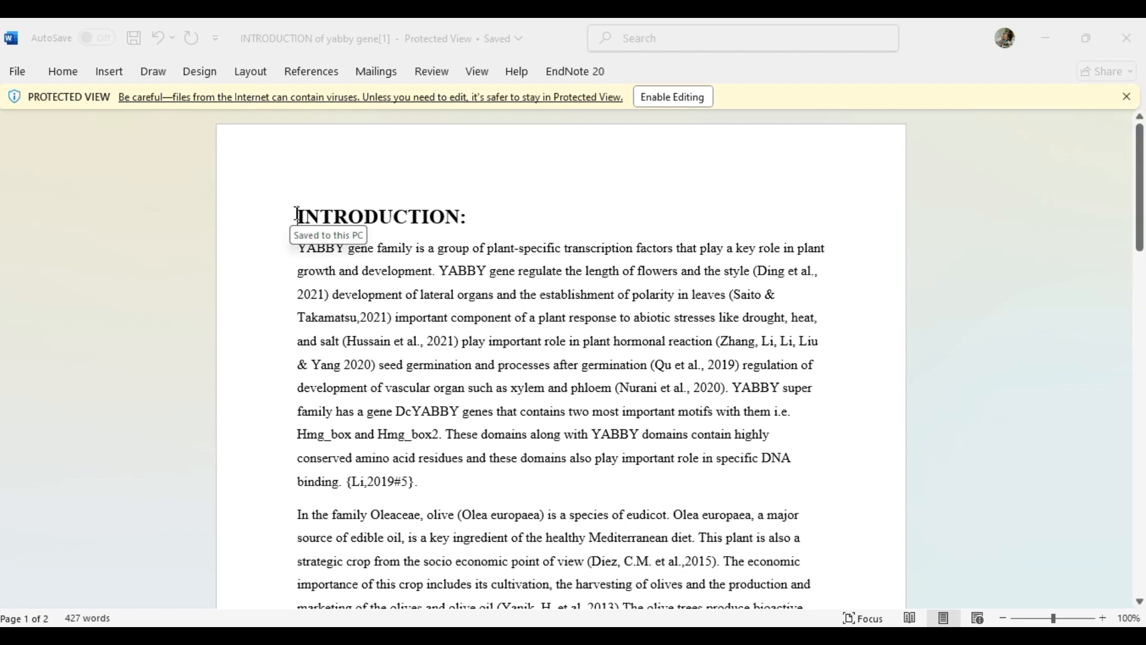
- Scroll through the YABBY gene introduction document in Word before closing it
scroll("down", 3)
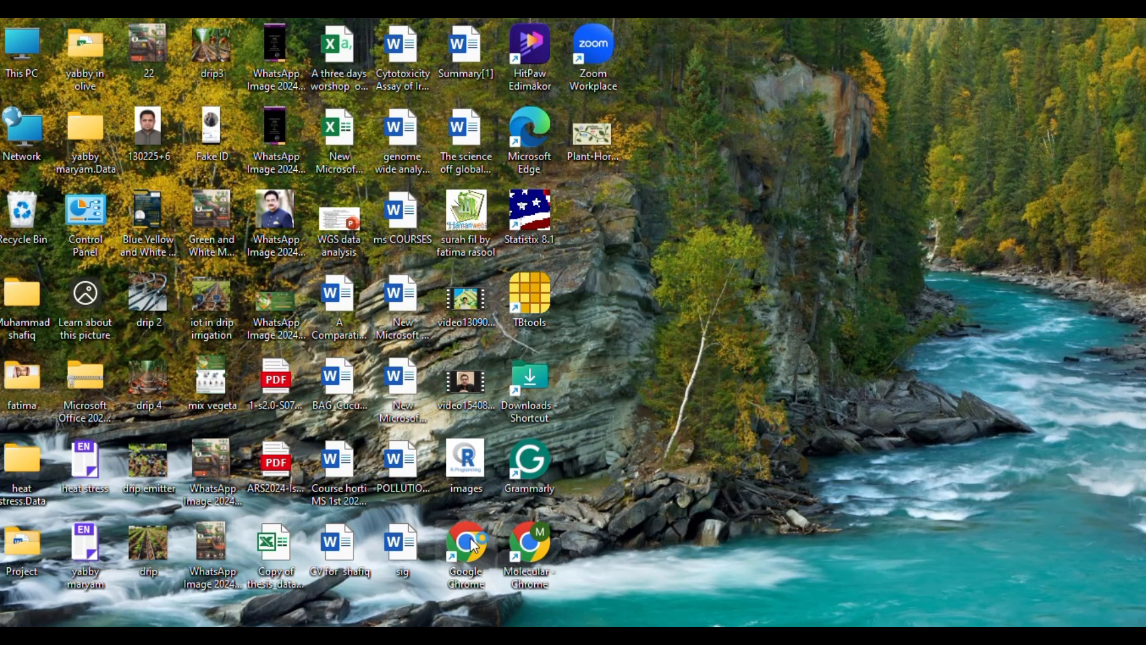
- Launch Chrome with the pu.edu.pk profile and load turnitin.com from the browsing history
double_click(465, 544)
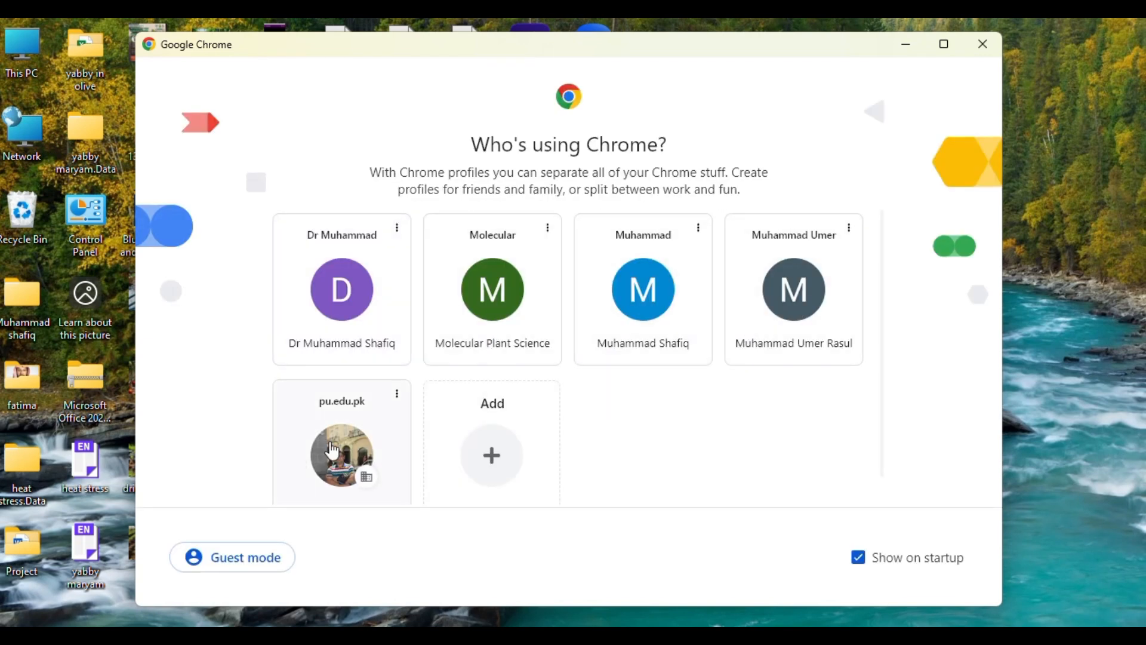
left_click(642, 290)
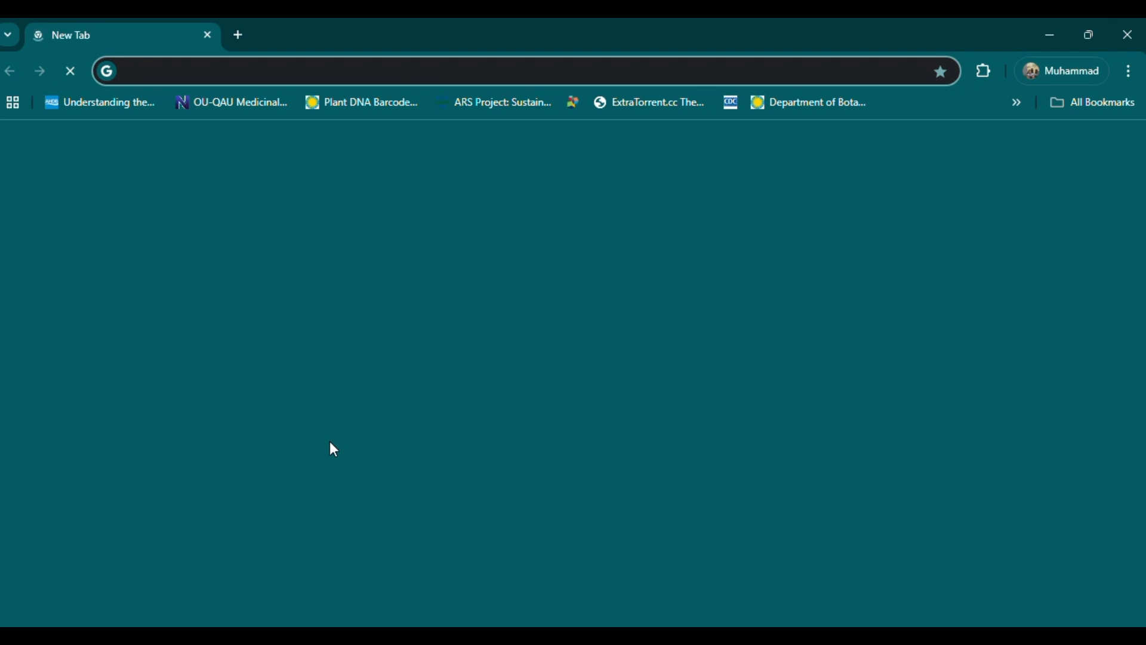
type("turnitin")
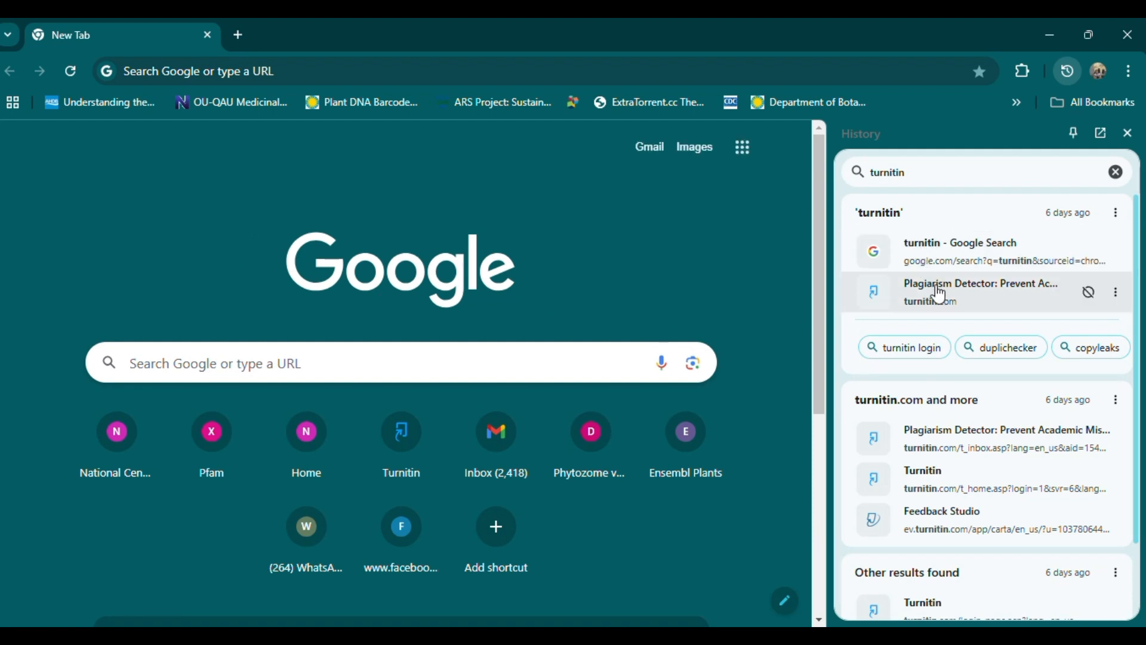
left_click(980, 291)
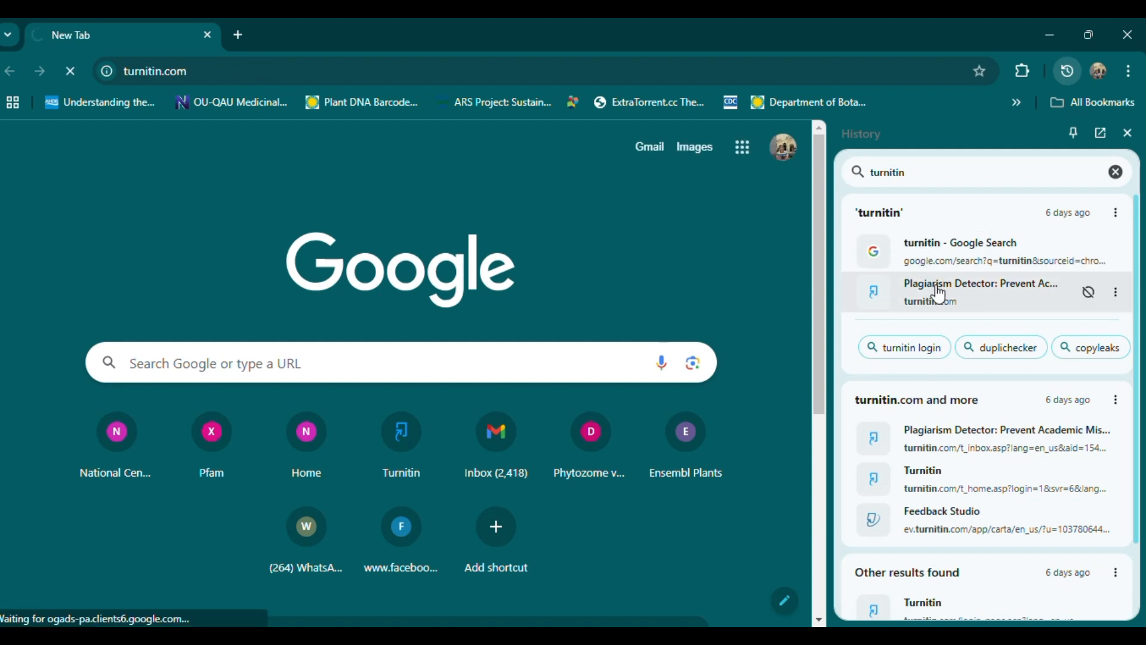
left_click(979, 292)
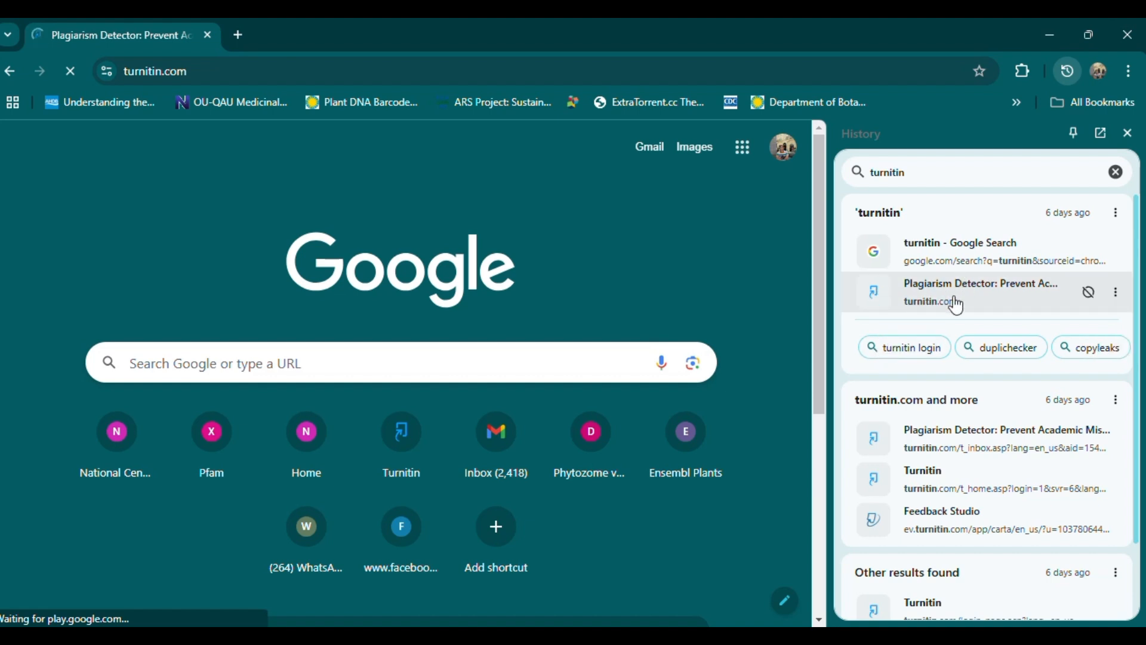
left_click(979, 290)
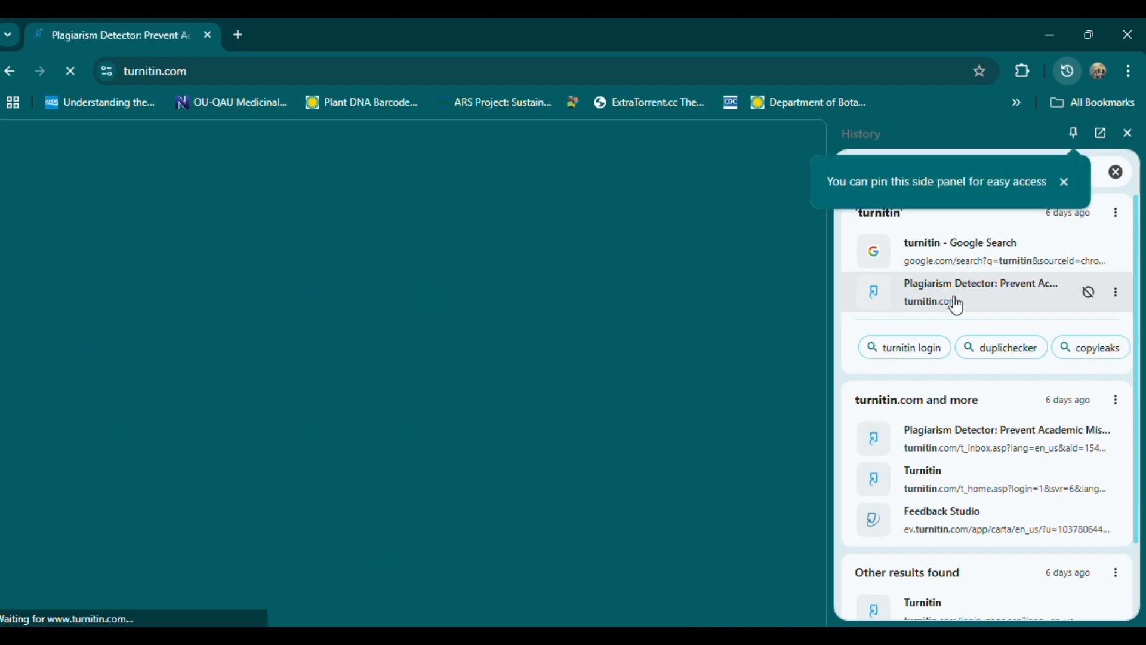
- Log into turnitin.com with the saved credentials to reach the instructor homepage
left_click(979, 291)
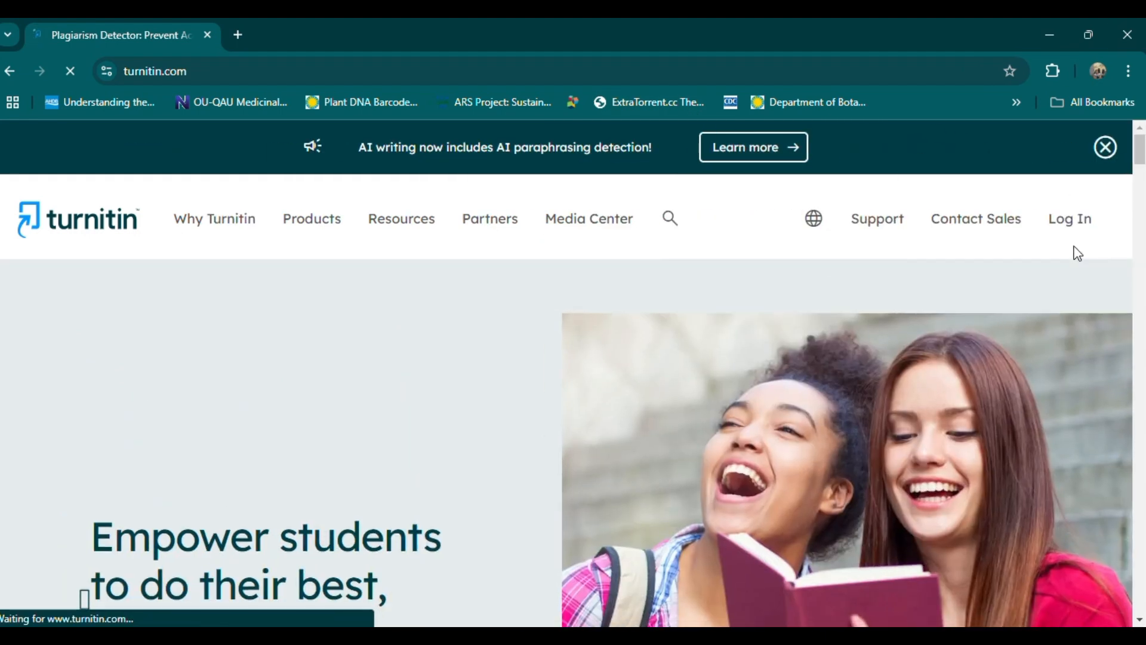
left_click(1069, 218)
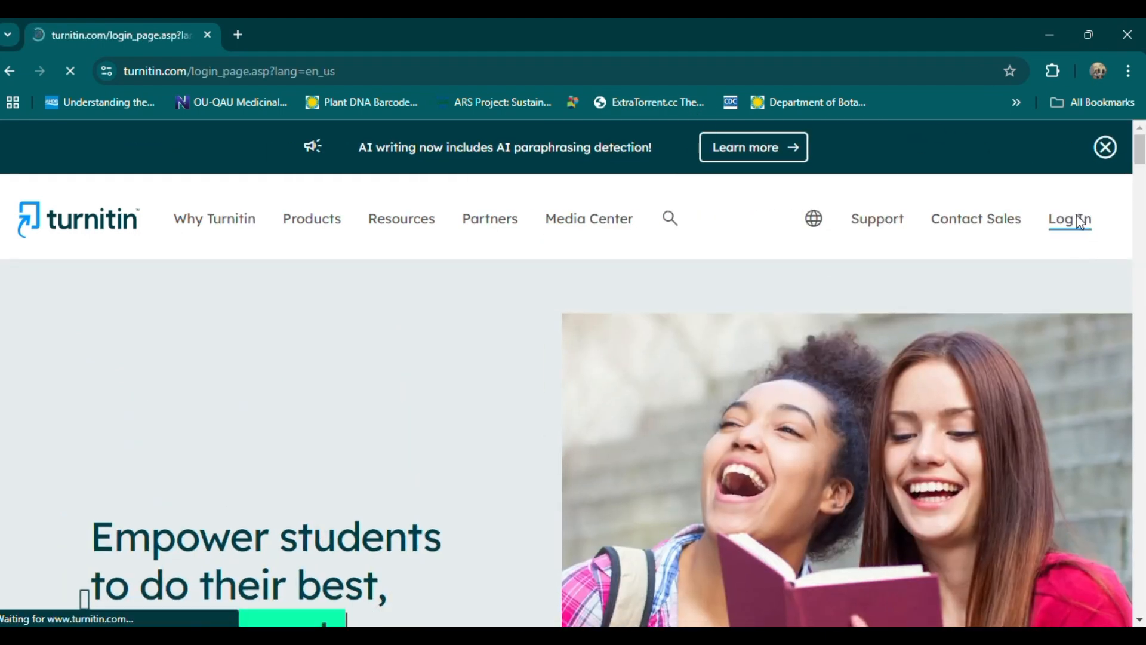
left_click(1067, 218)
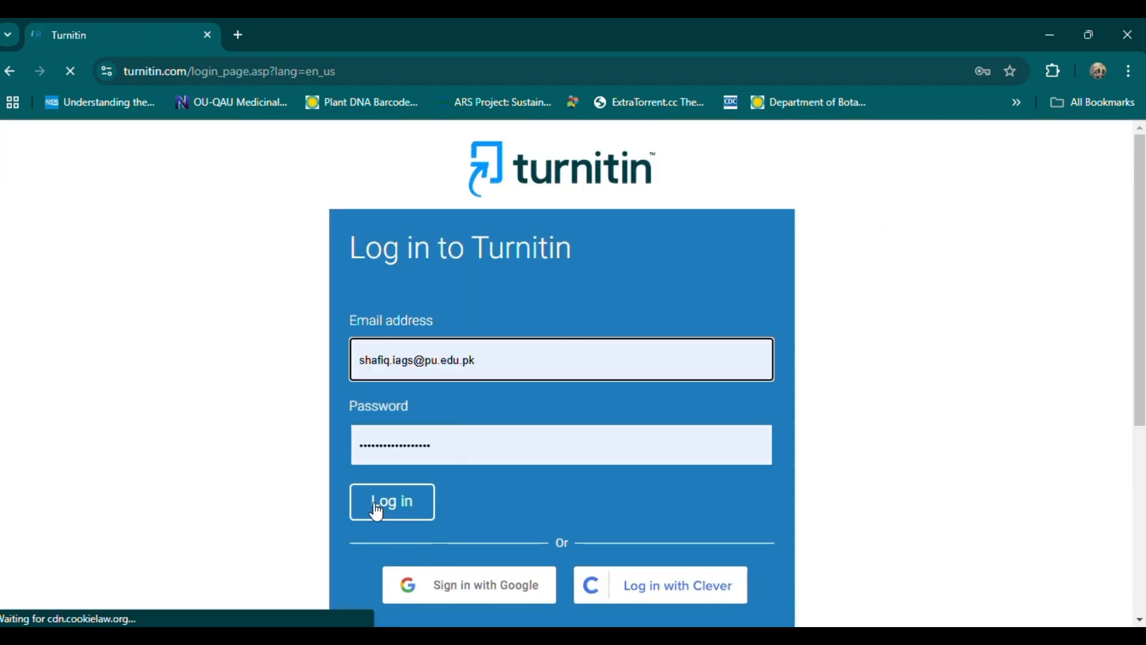
left_click(392, 502)
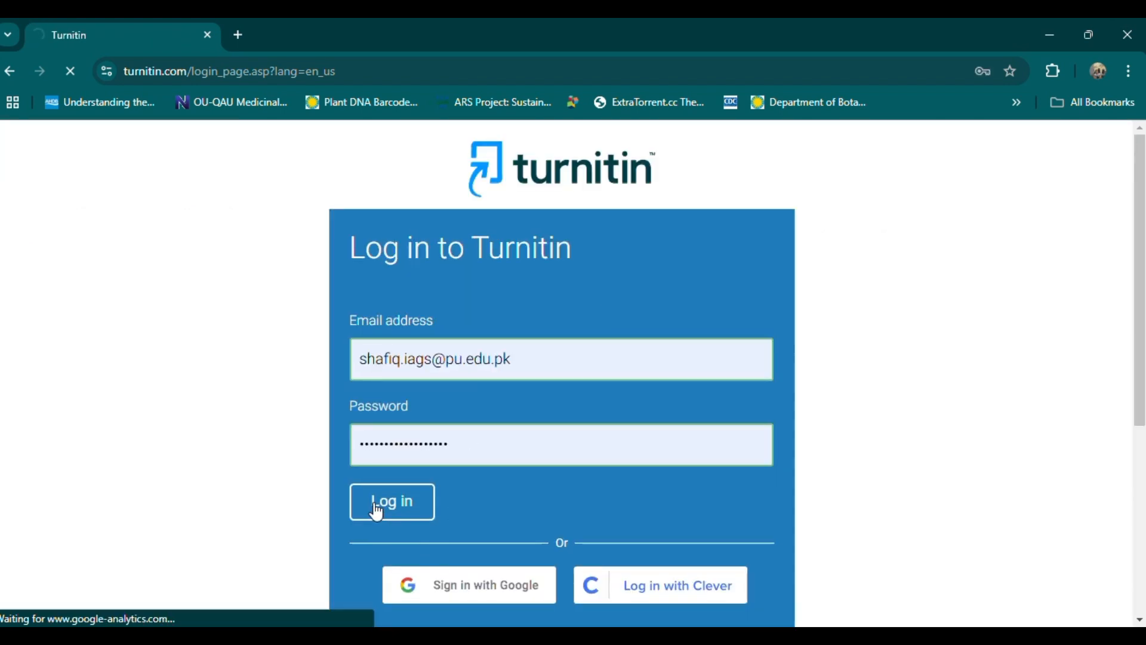
left_click(390, 500)
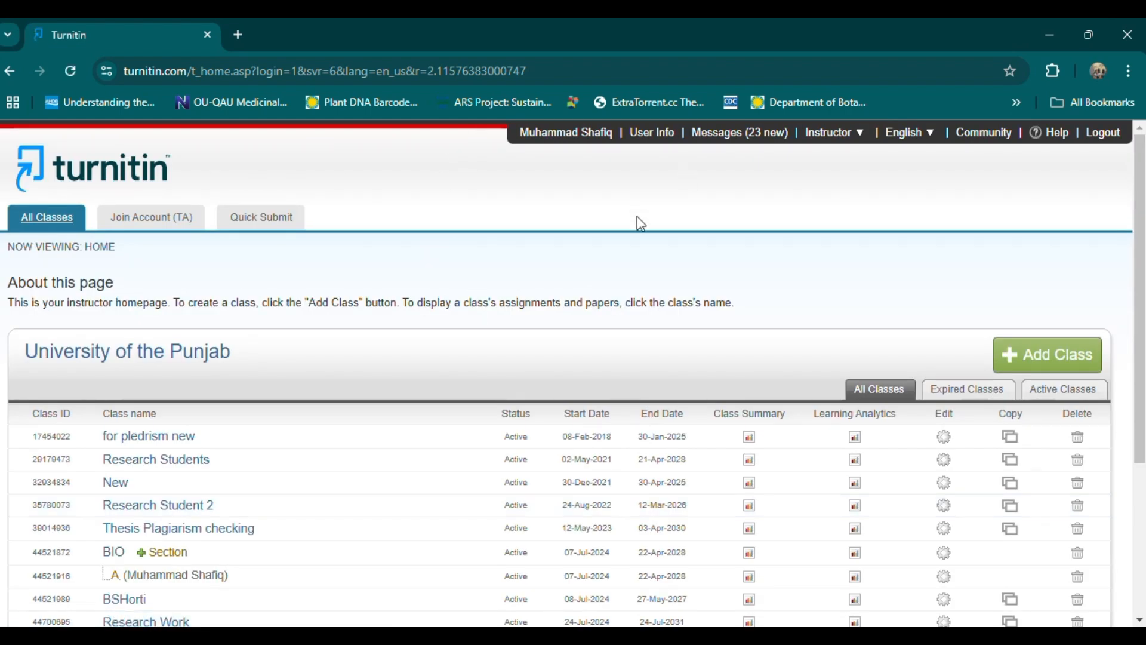
mouse_move(270, 388)
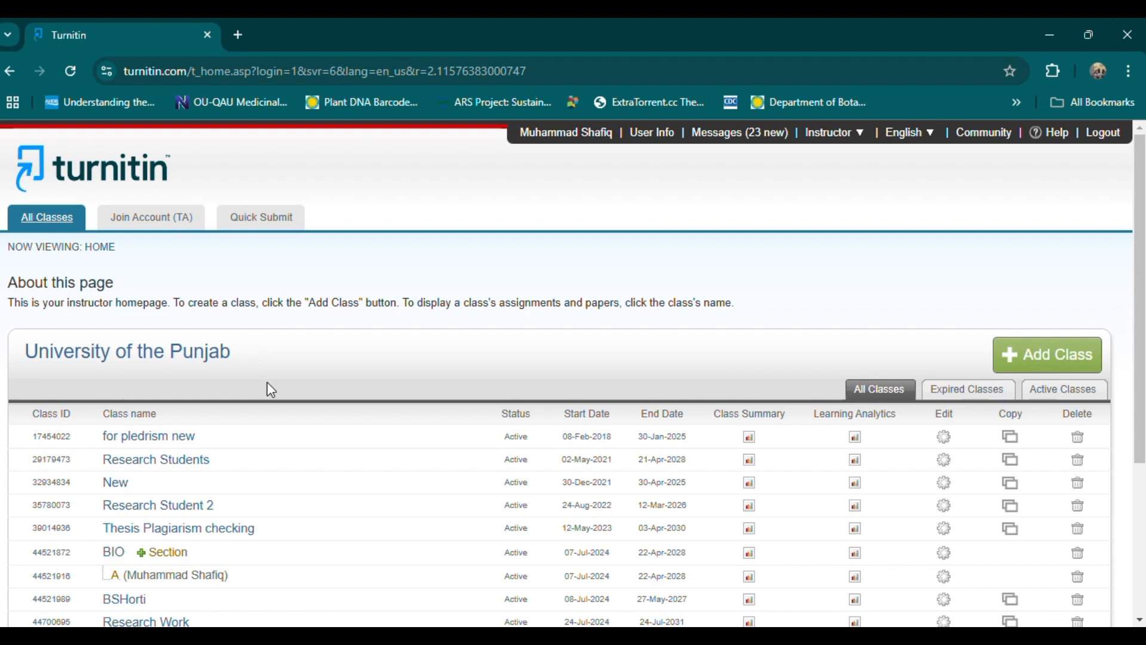
- Start a new submission from the Quick Submit tab
left_click(259, 216)
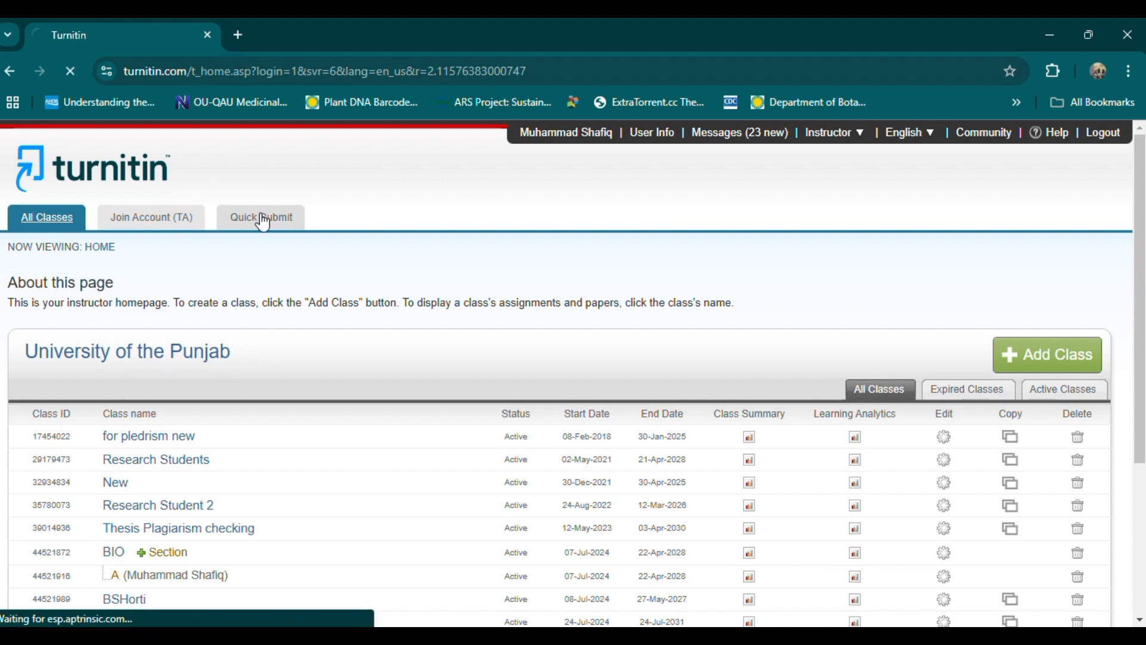
left_click(260, 217)
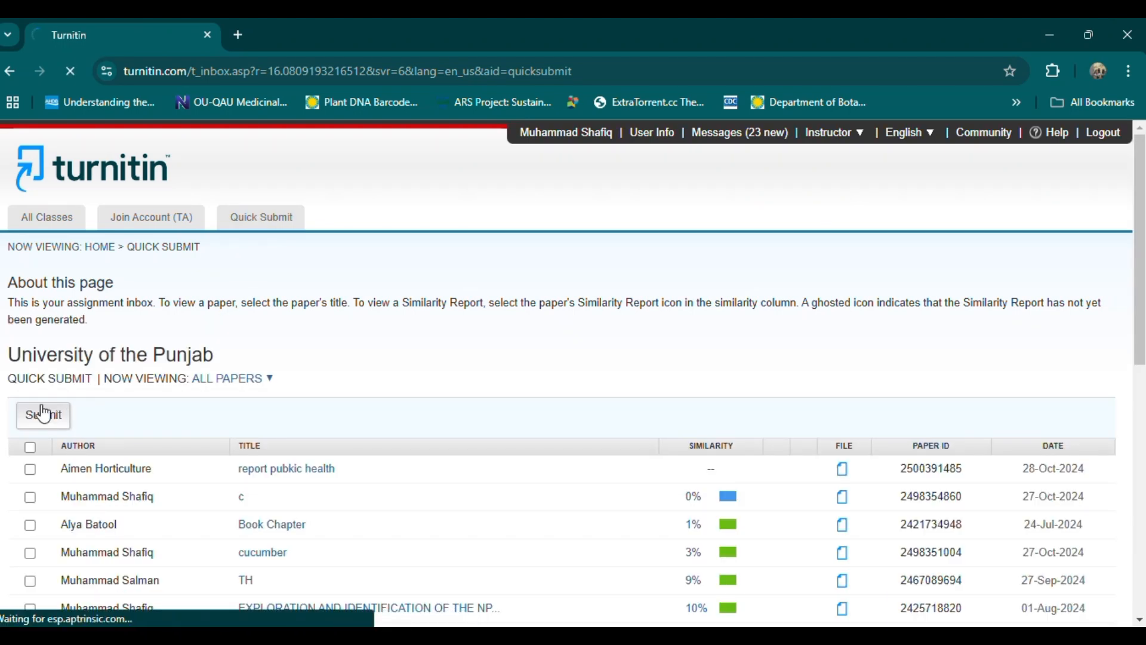
left_click(43, 416)
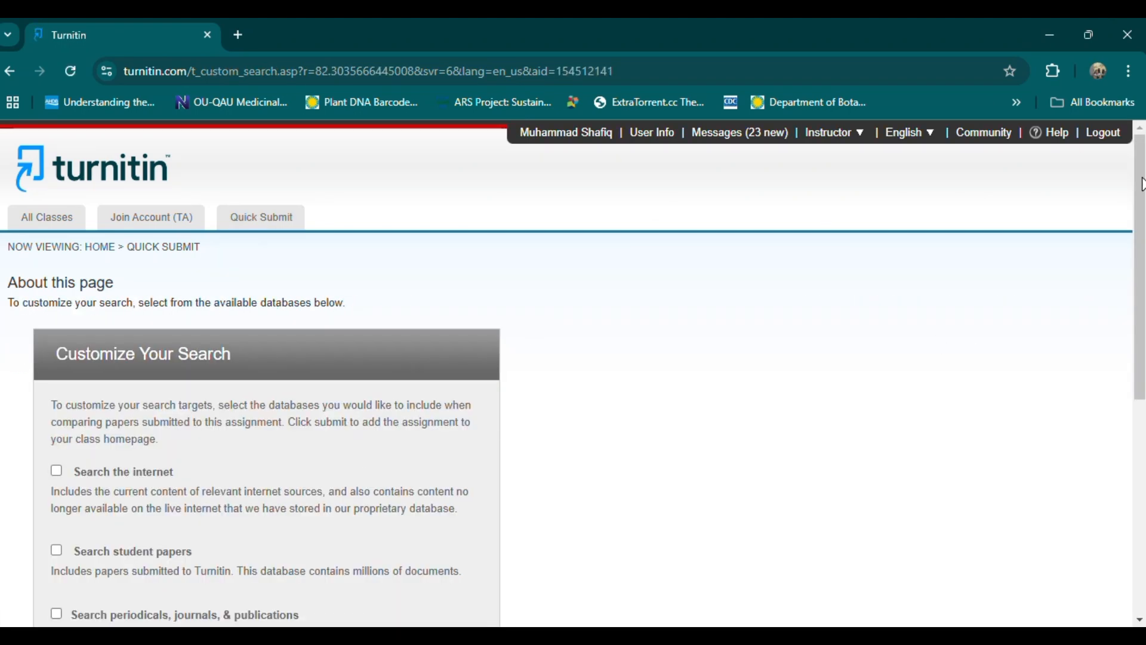
- Include HEC Pakistan, periodicals, student papers and internet sources in the search
scroll("down", 3)
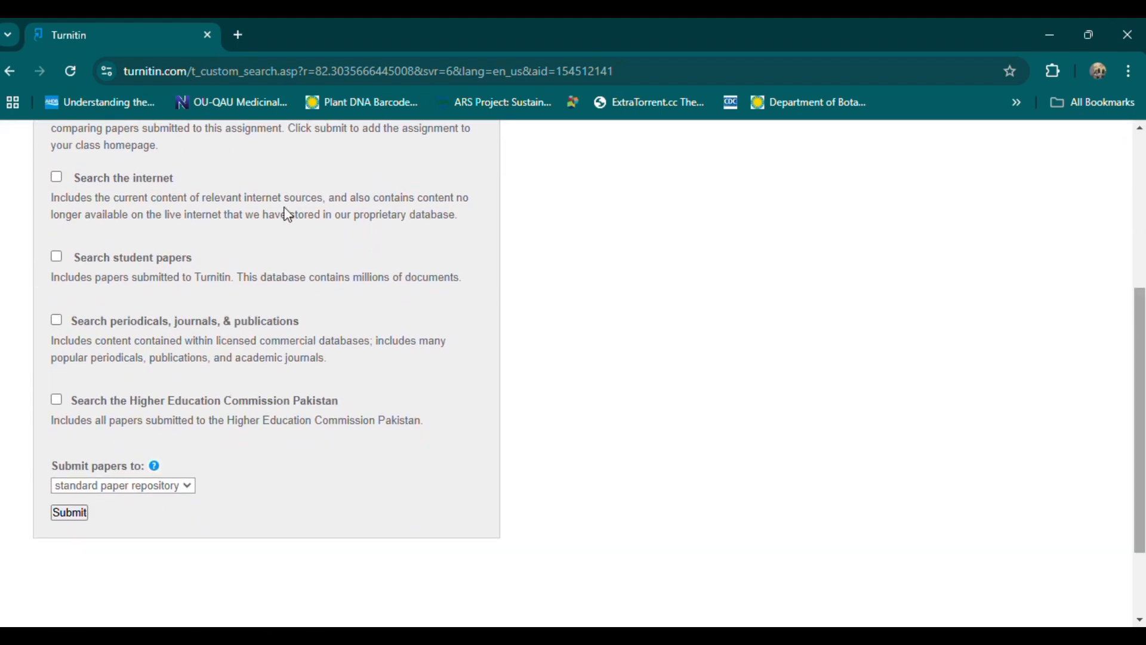
left_click(57, 400)
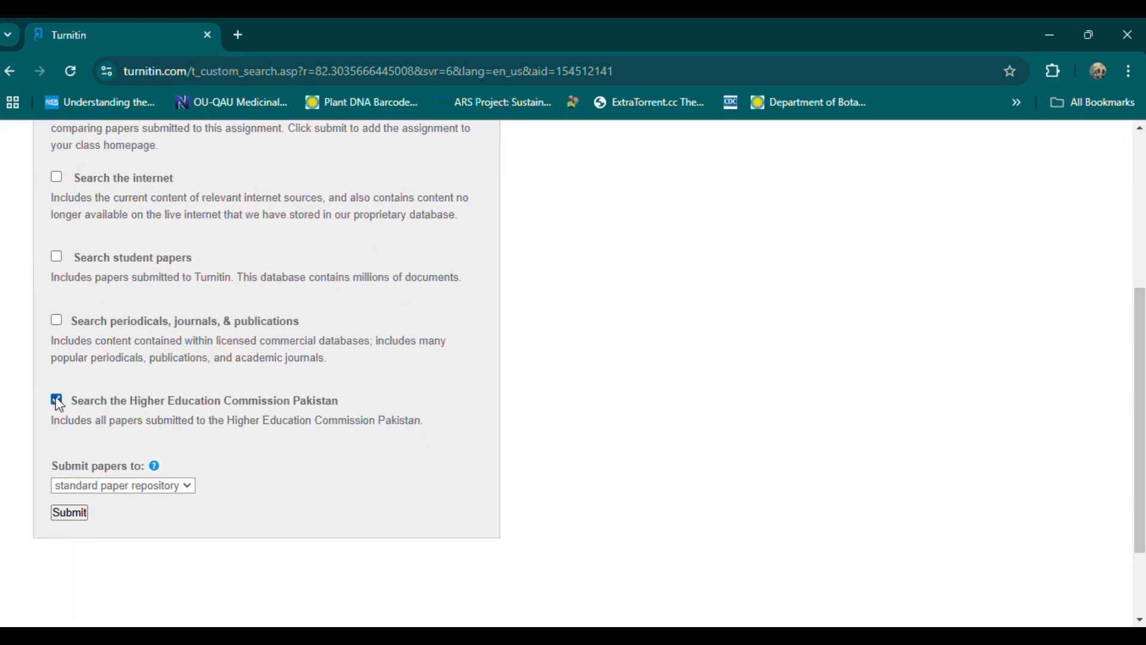
left_click(56, 320)
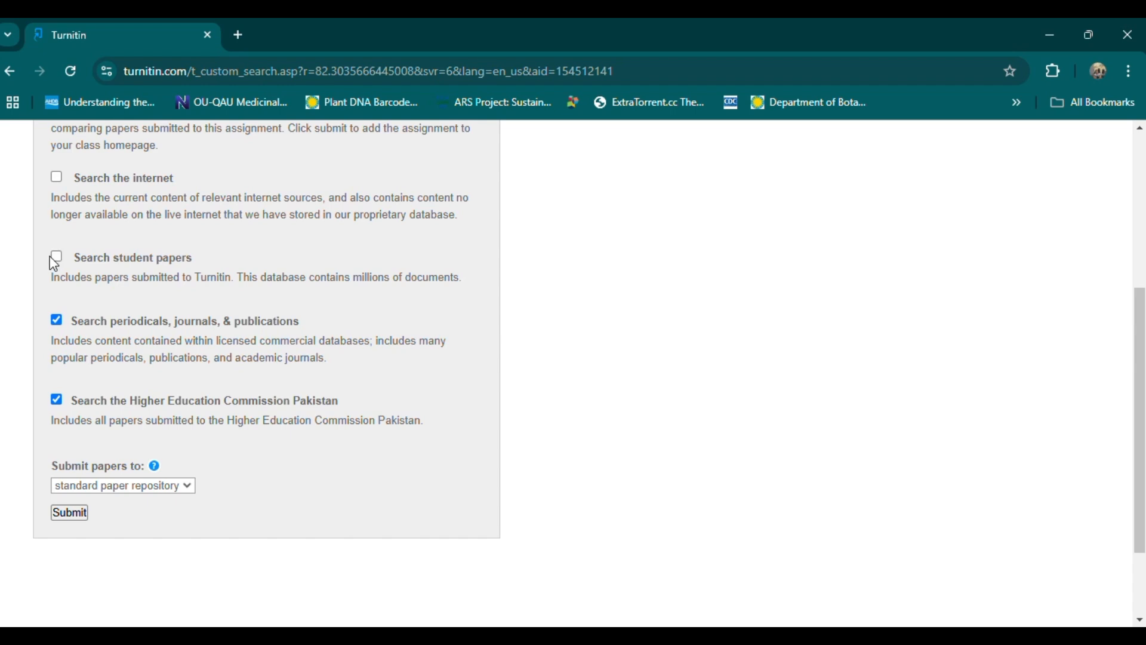
left_click(56, 256)
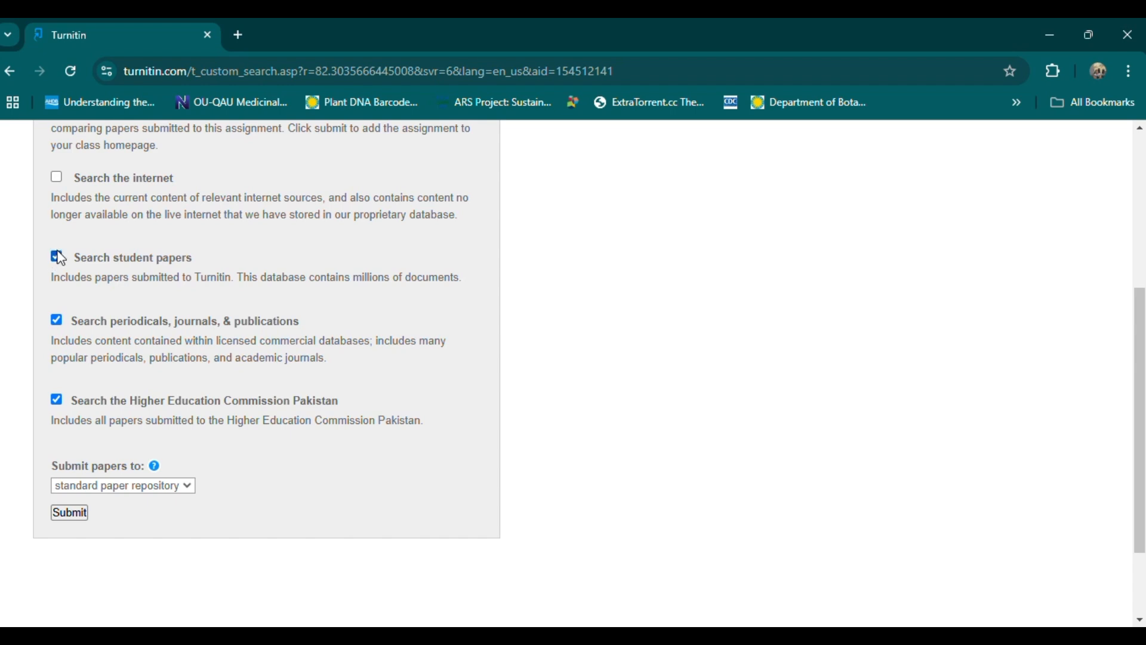
left_click(56, 176)
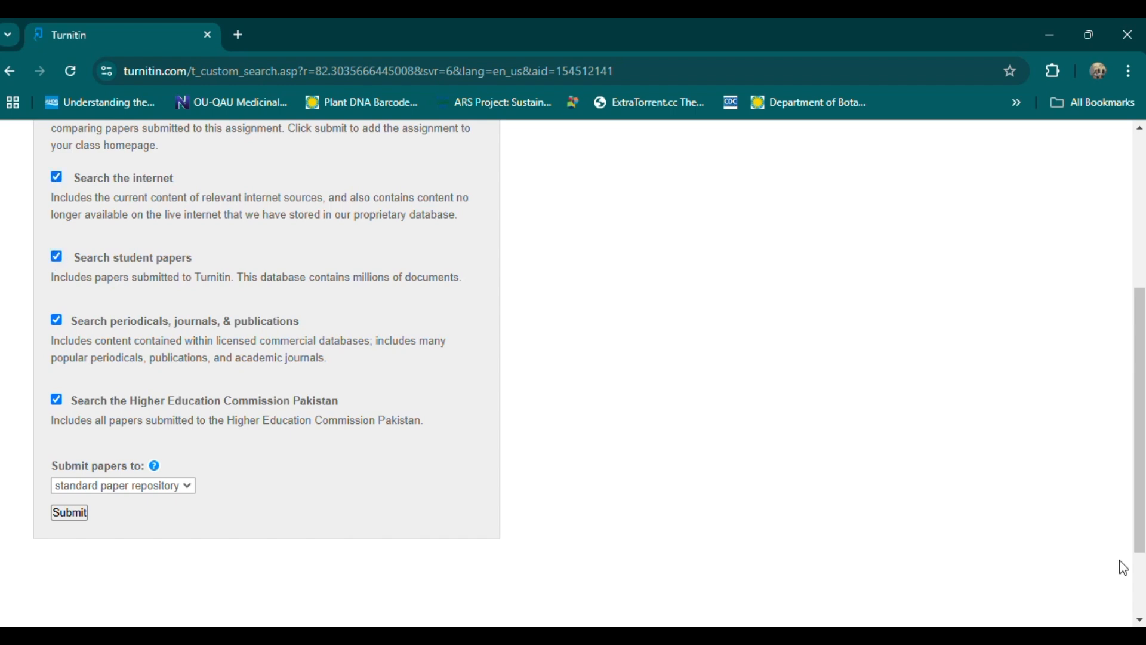
scroll("down", 3)
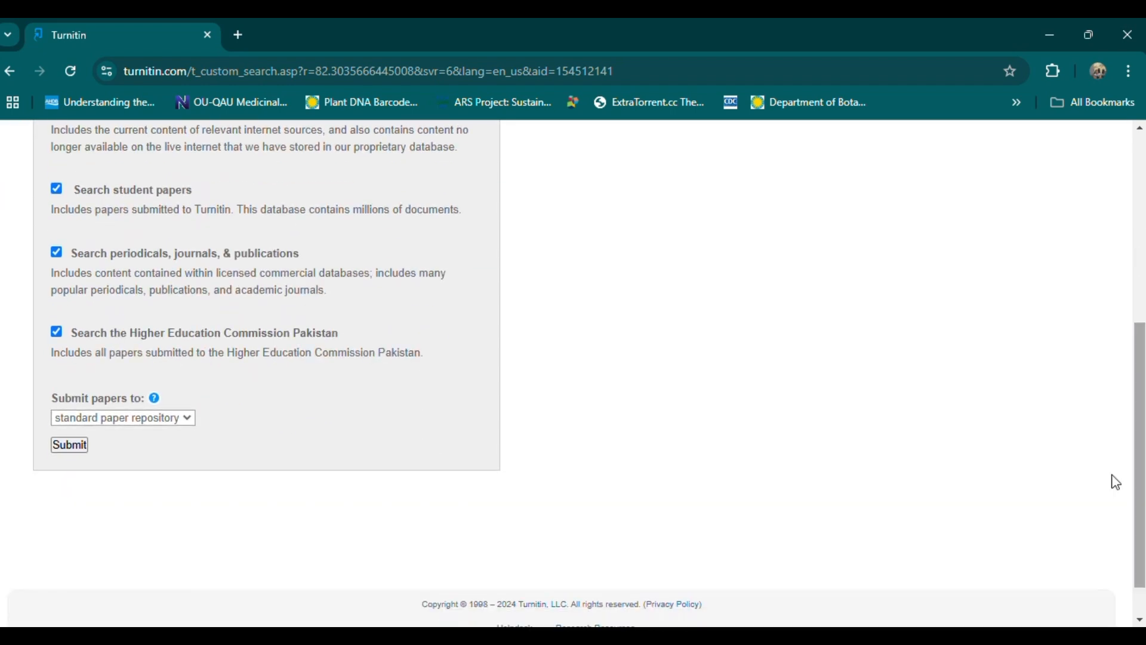
- Set 'Submit papers to' to no repository and continue to the upload step
left_click(122, 417)
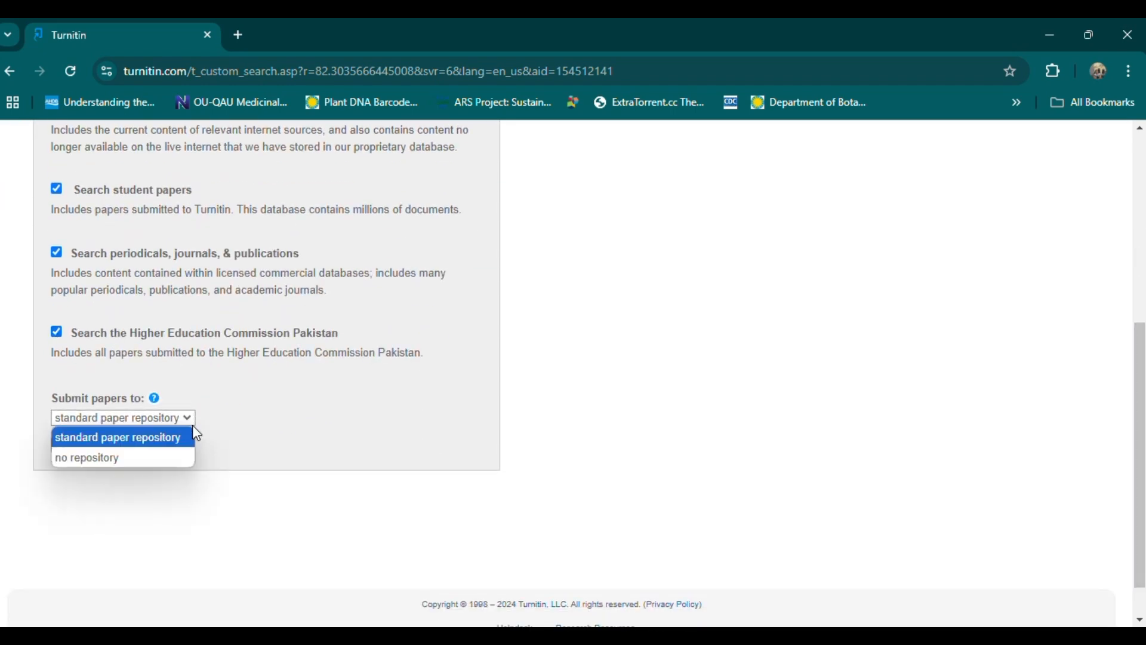
mouse_move(86, 457)
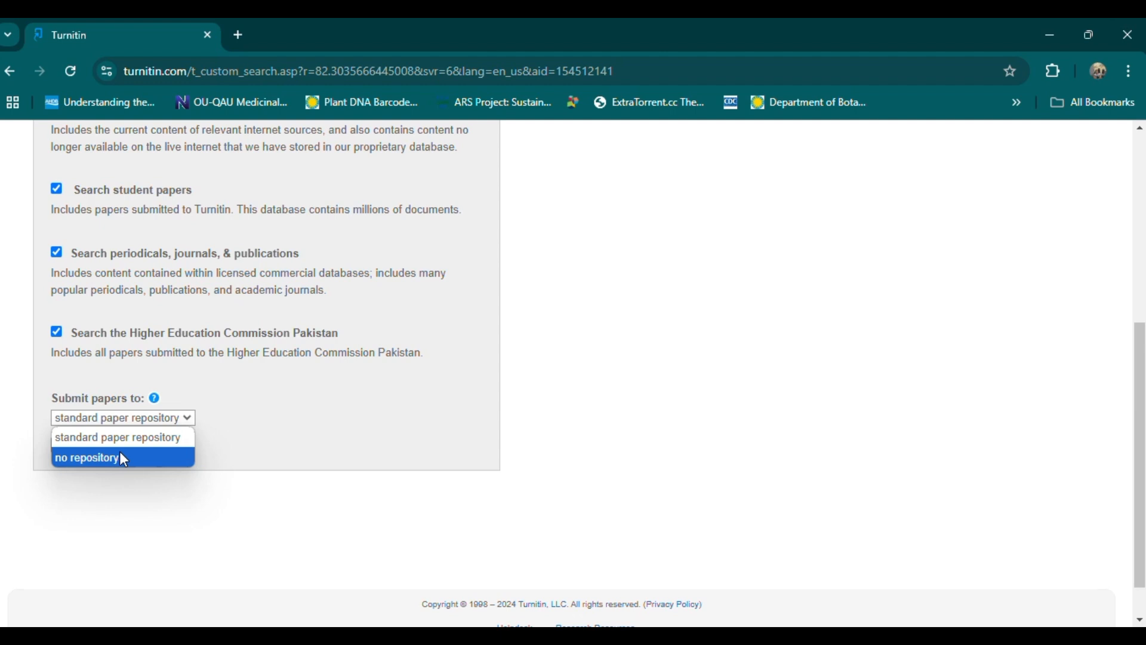
left_click(86, 457)
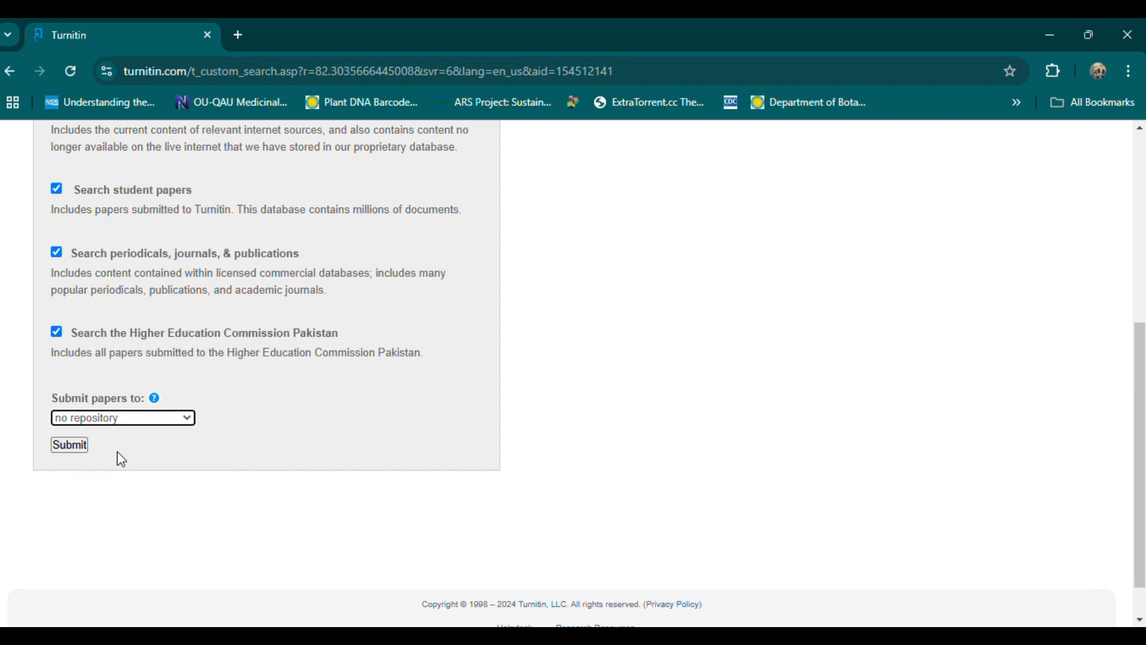
left_click(69, 444)
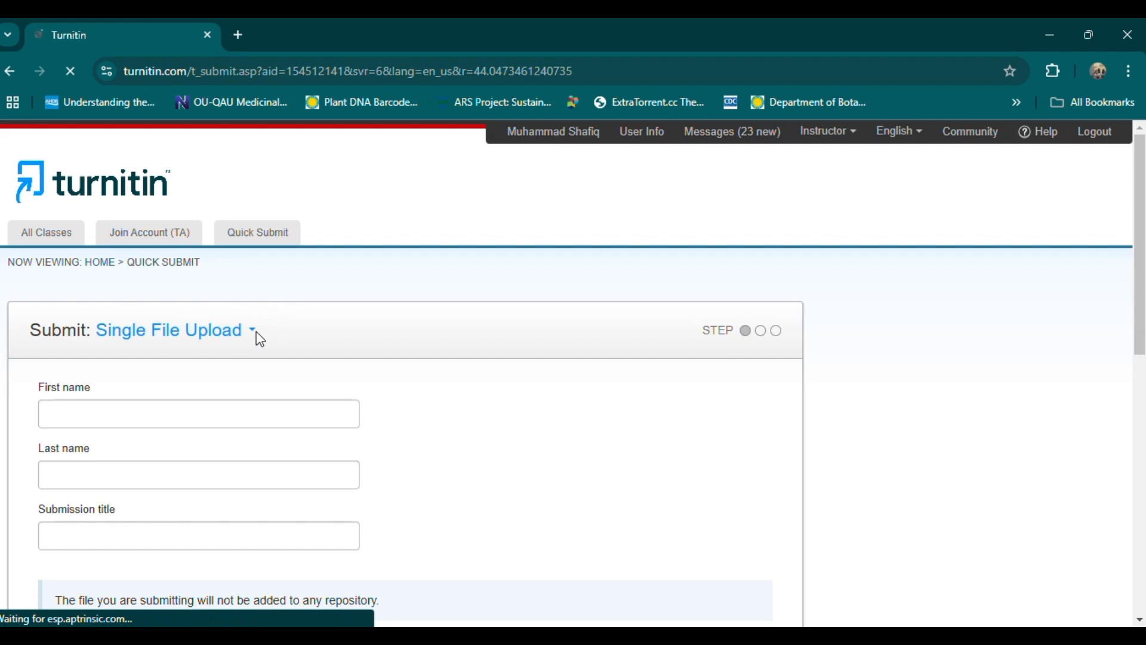
left_click(170, 329)
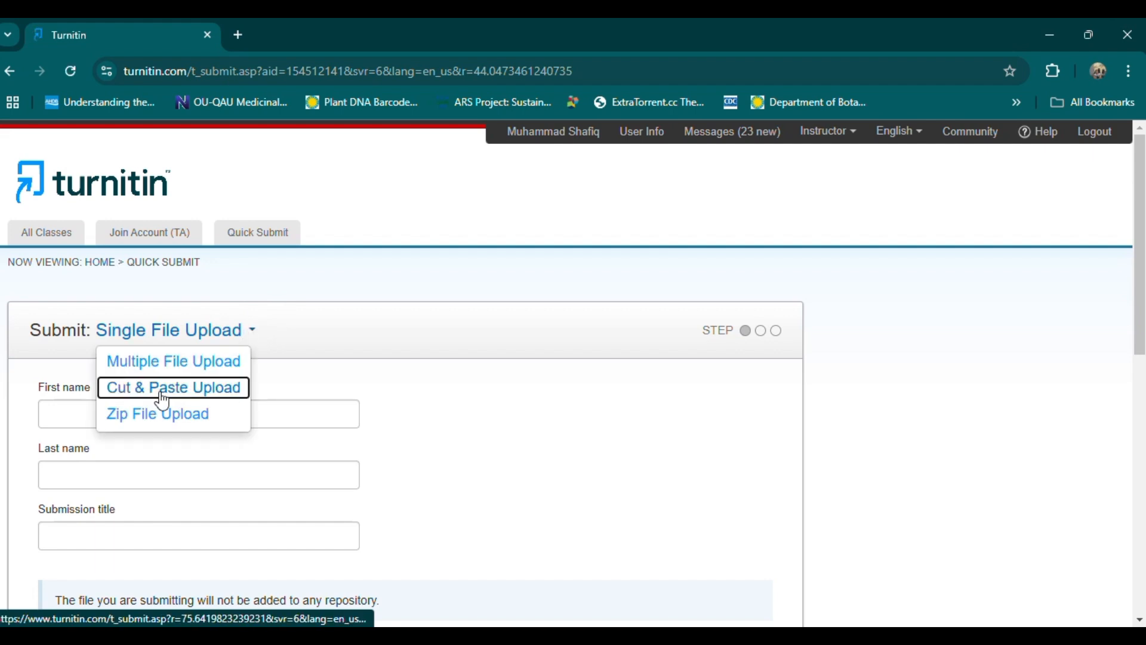
left_click(173, 386)
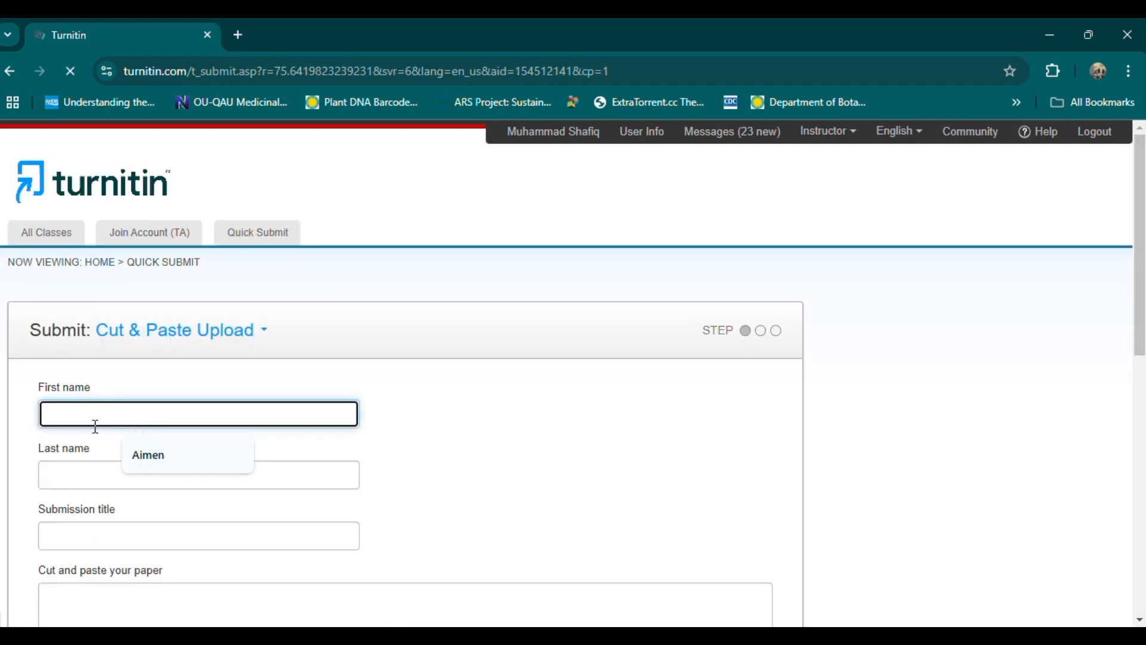
type("Amna")
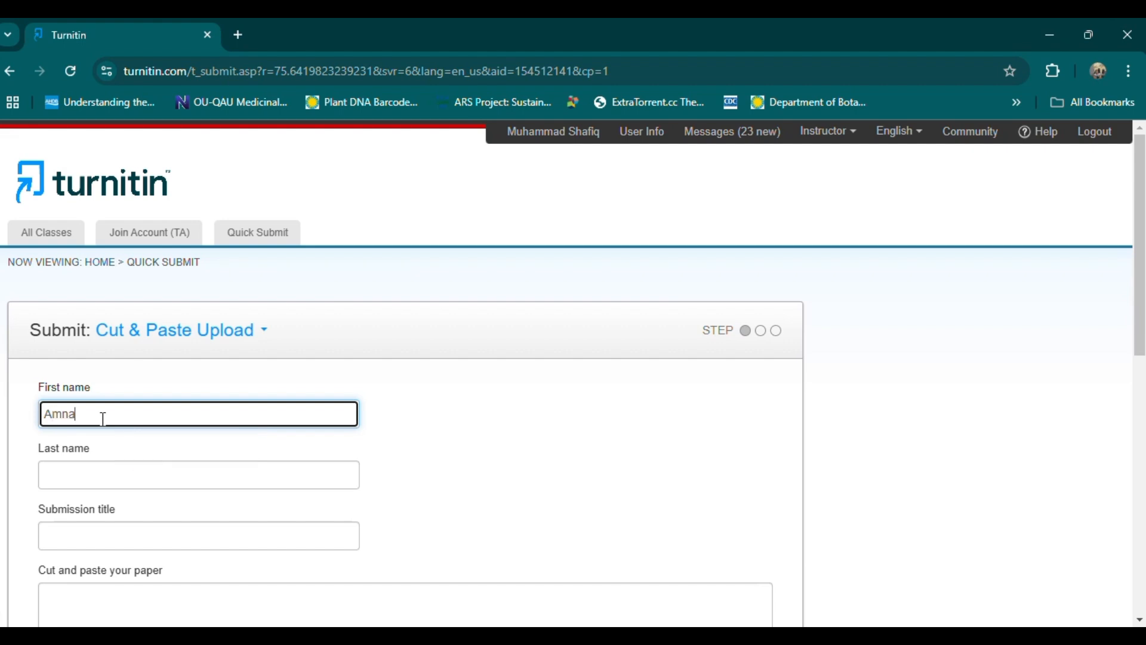
left_click(198, 473)
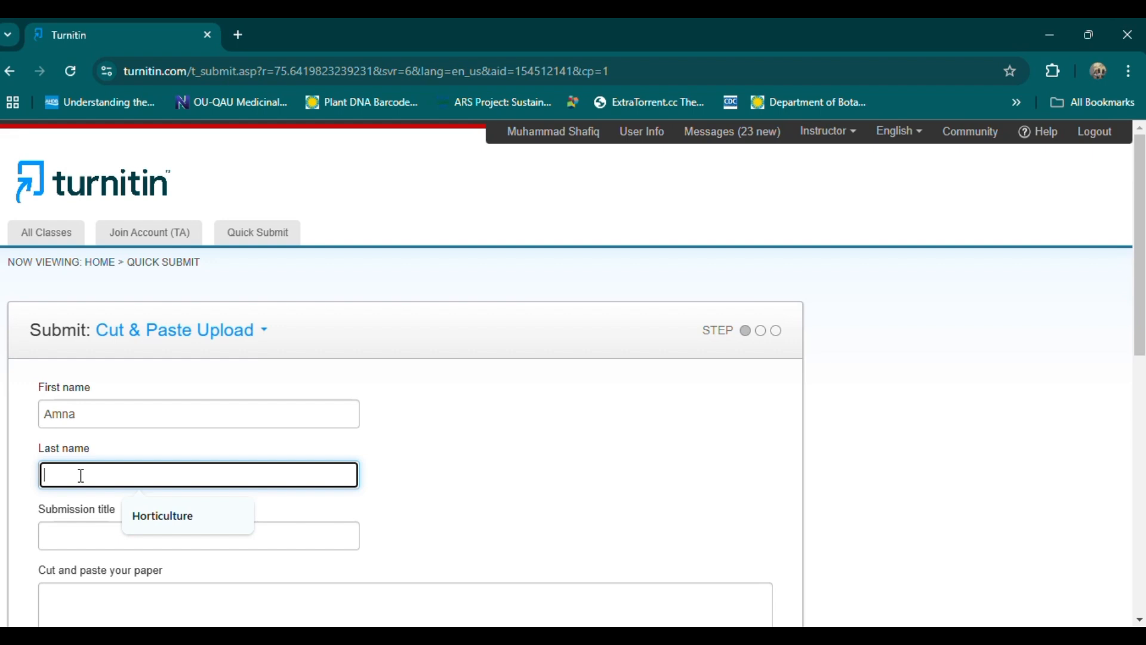
type("Nazeer")
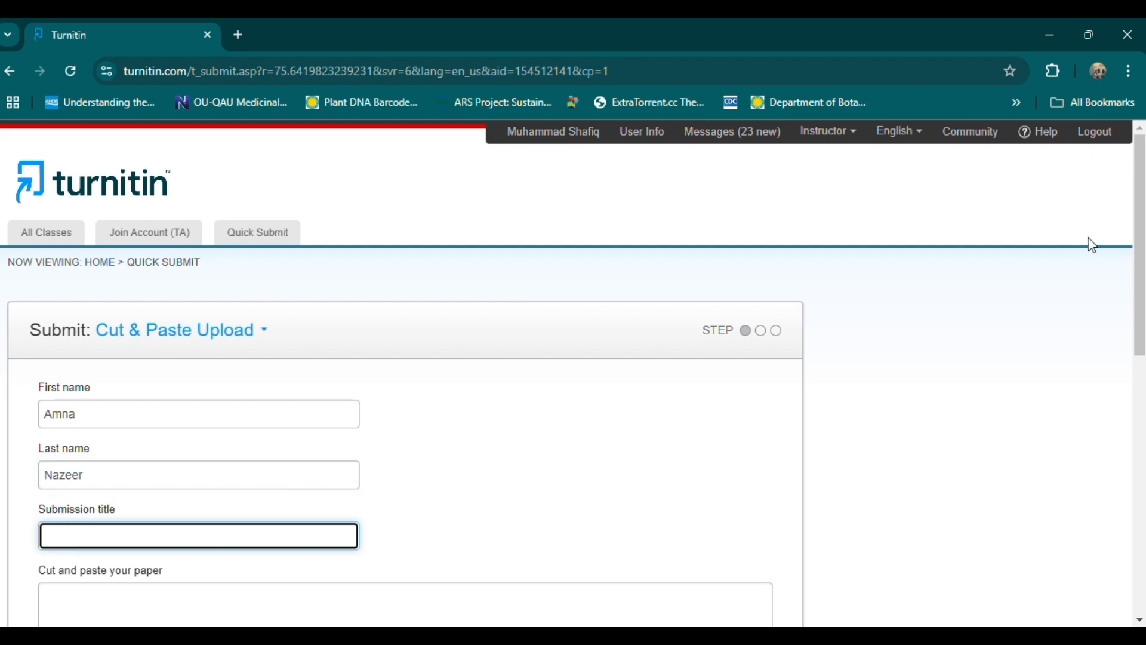
- Enter 'yabby in olive' as the submission title
scroll("down", 3)
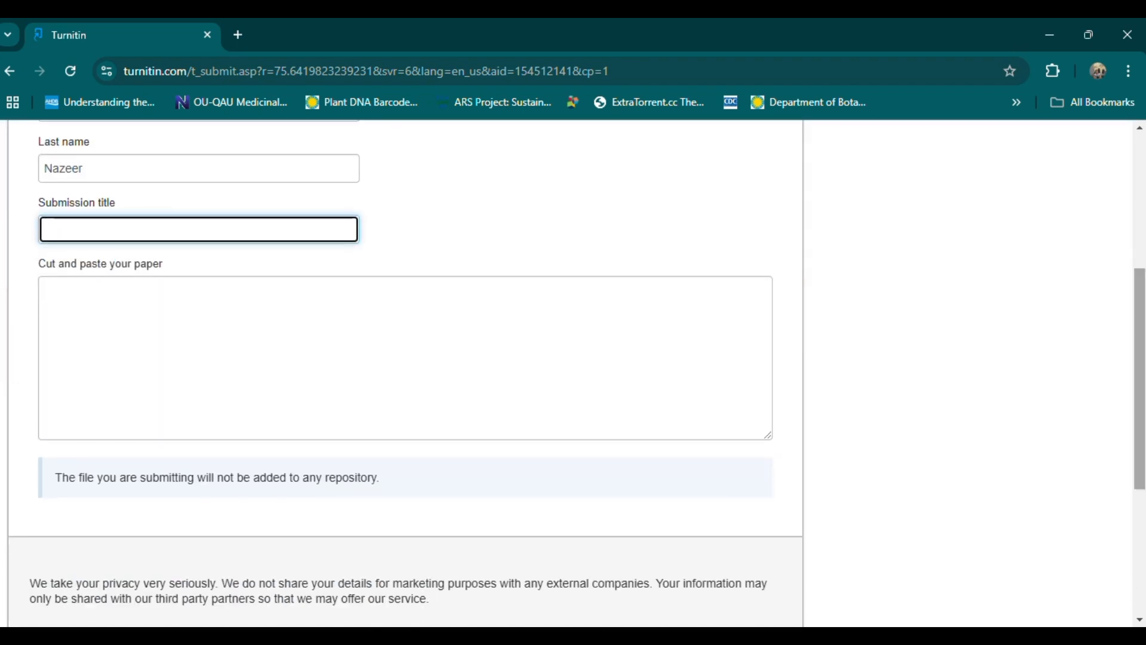
type("yabby")
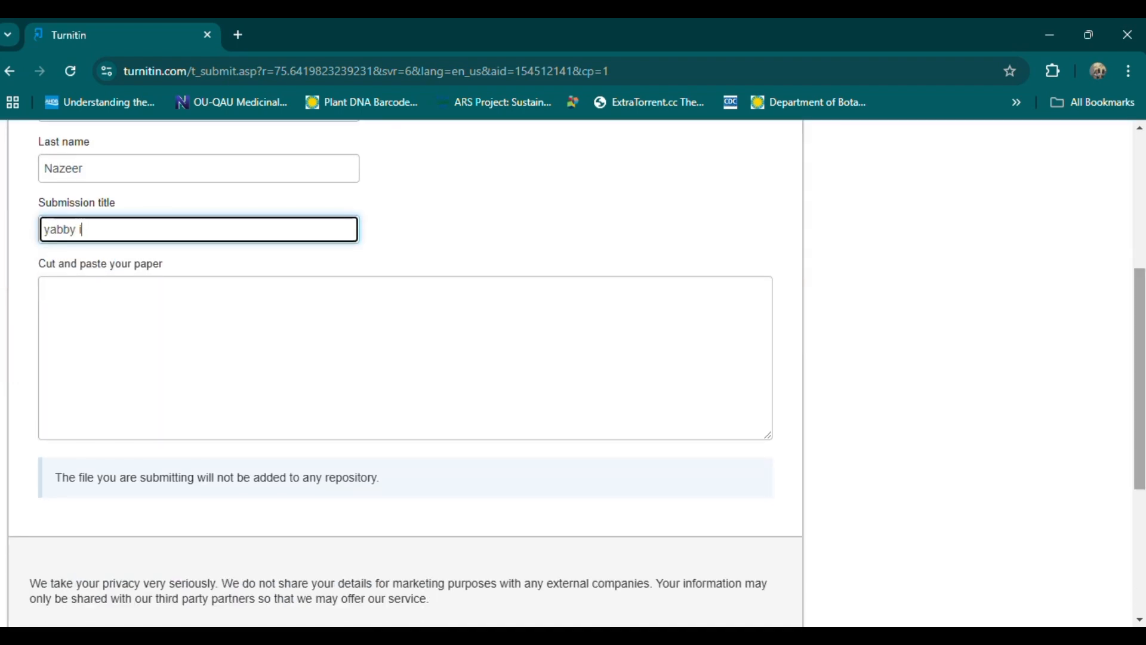
type("in")
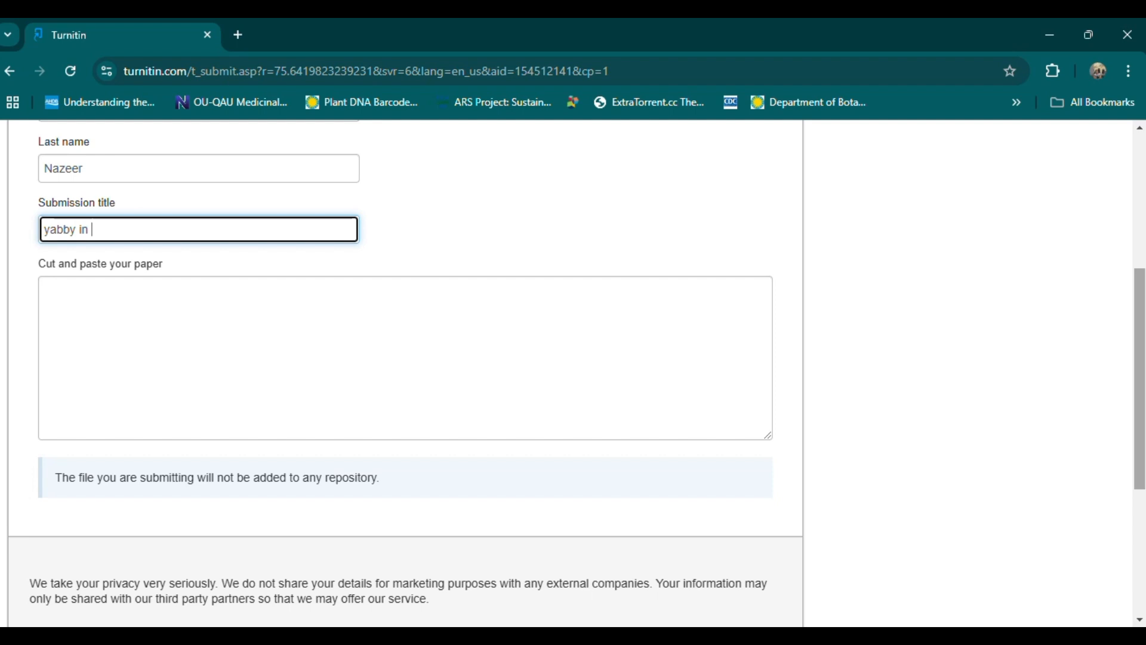
type("olive")
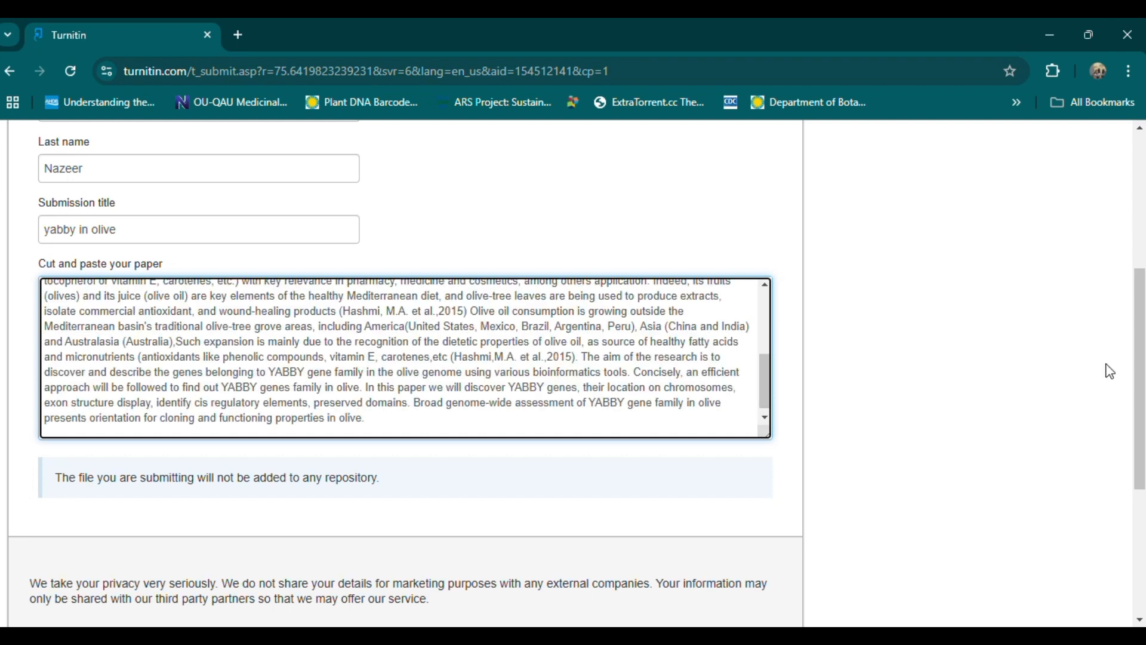
- Upload and confirm the 'yabby in olive' paper, then go to the assignment inbox
scroll("down", 3)
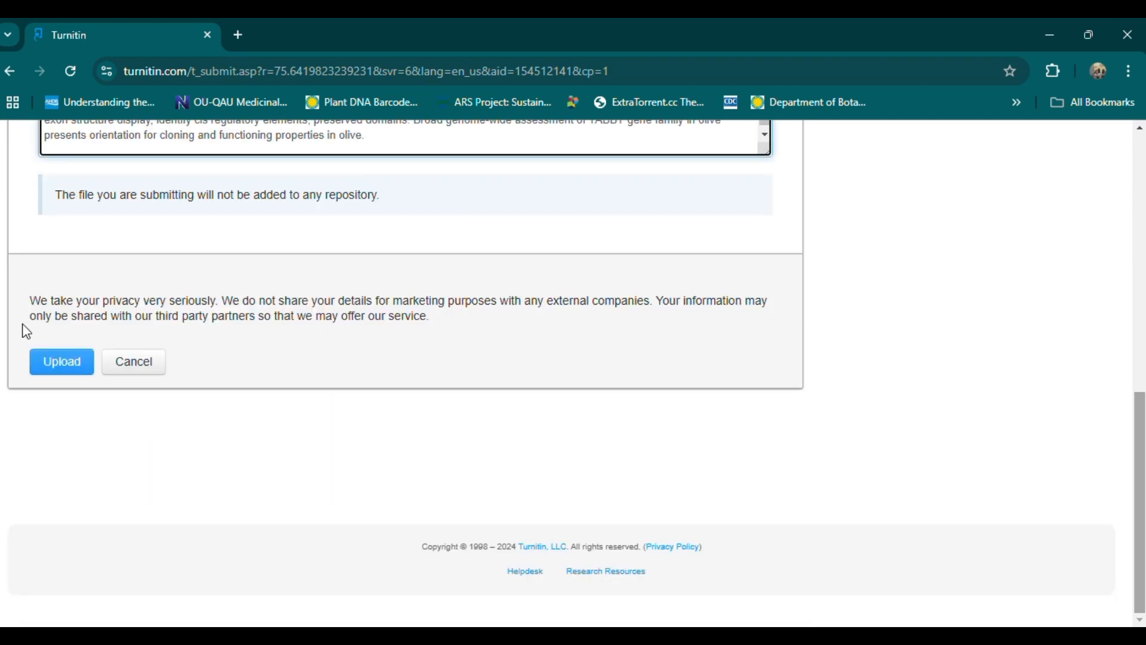
left_click(62, 362)
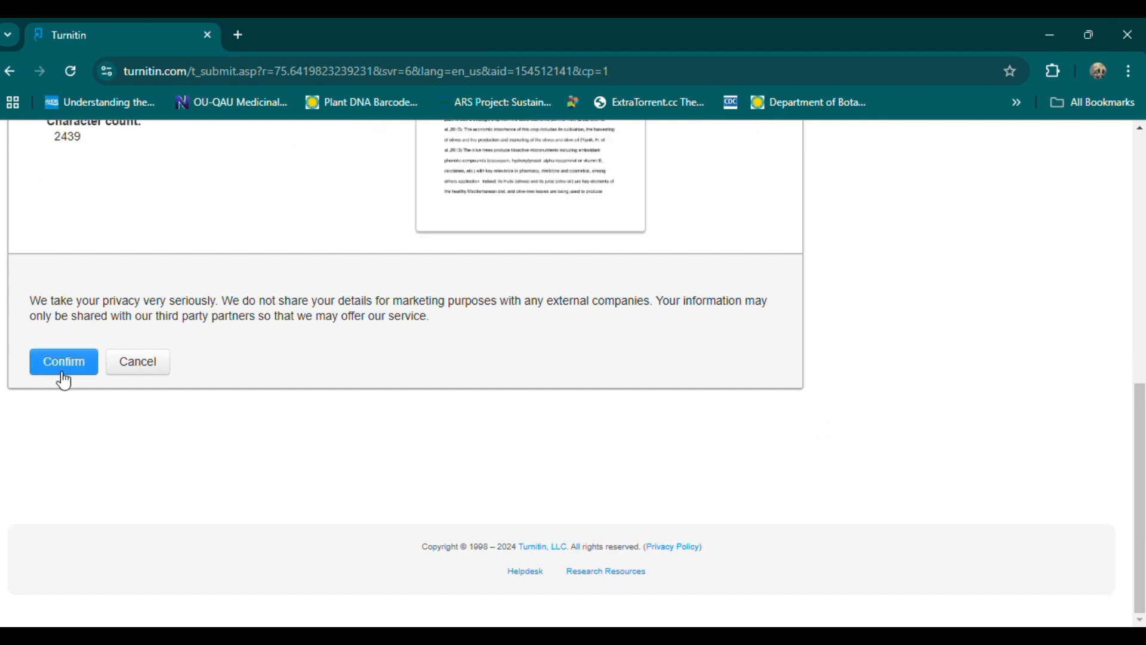
left_click(63, 362)
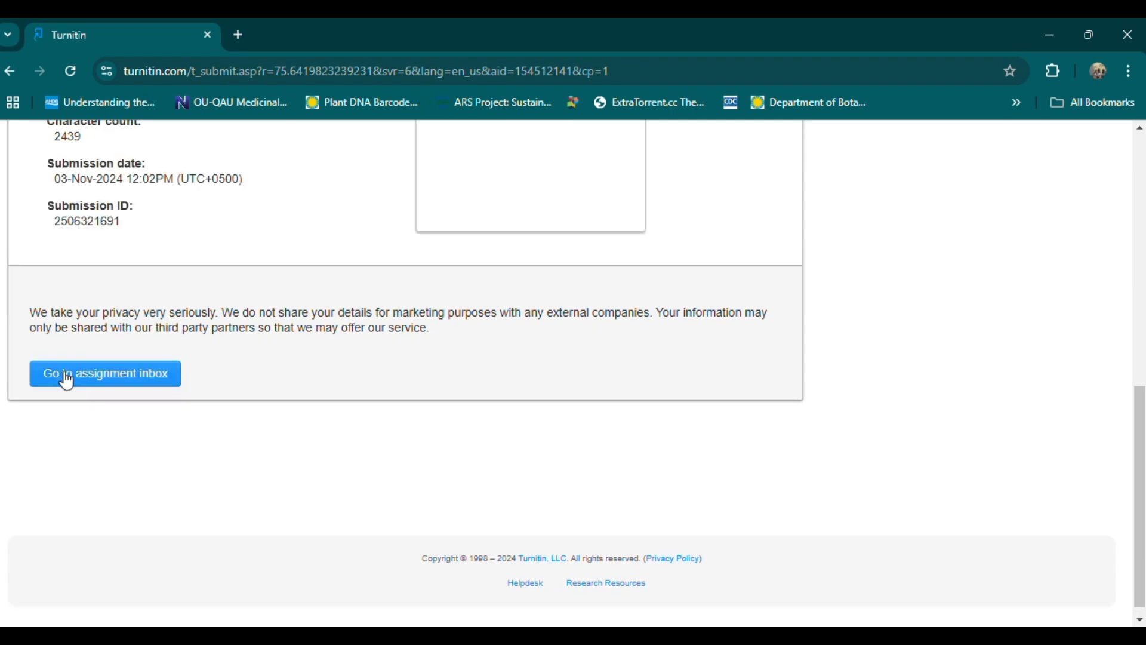
left_click(104, 373)
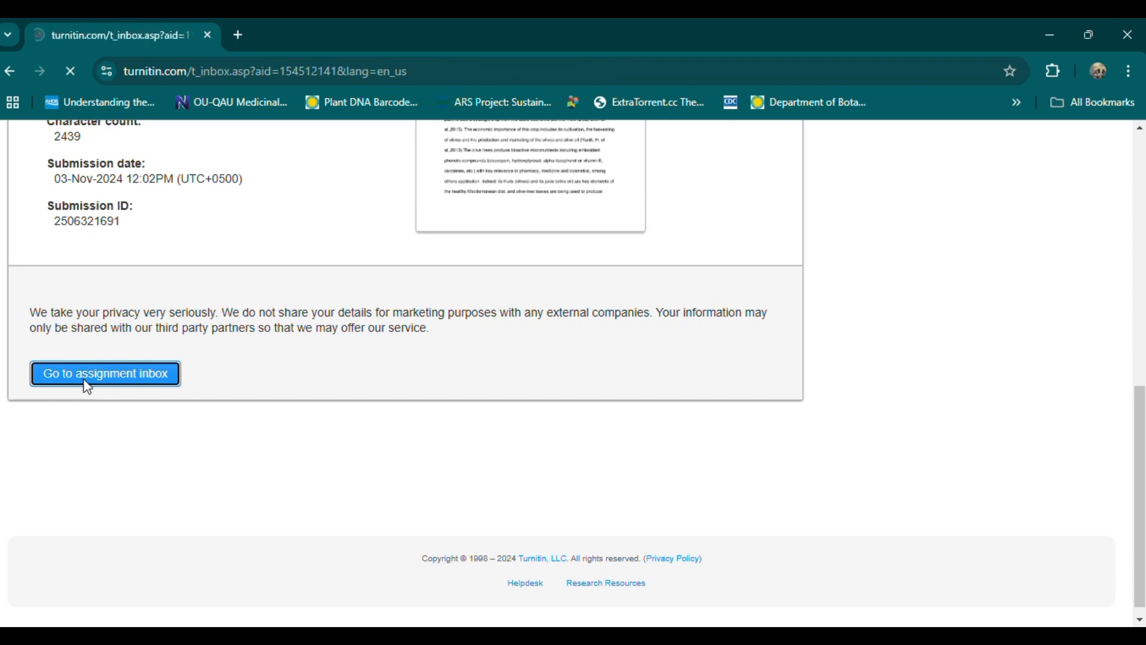
left_click(105, 373)
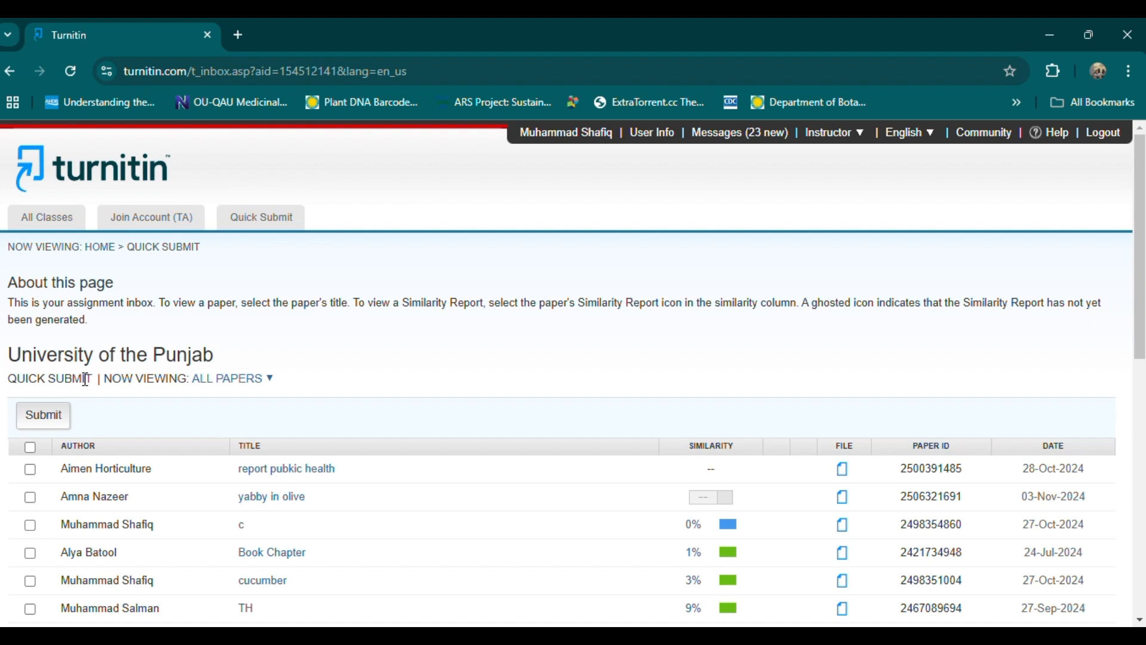
- Sort the inbox by date, newest first, and open the 55% report for 'yabby in olive'
left_click(71, 71)
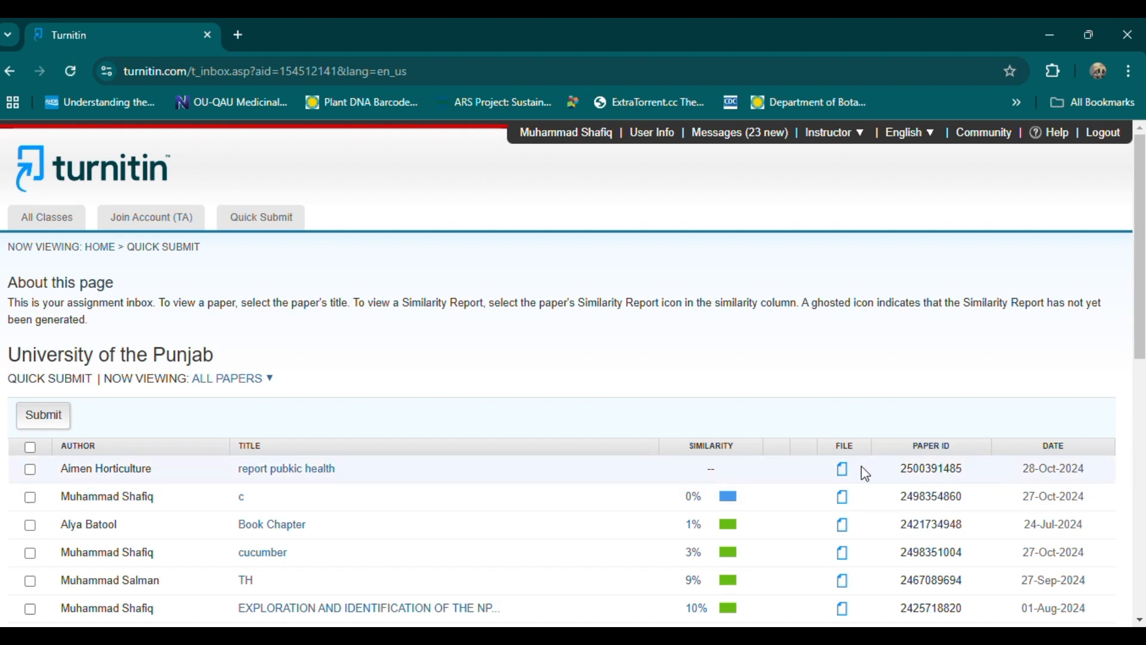
mouse_move(752, 449)
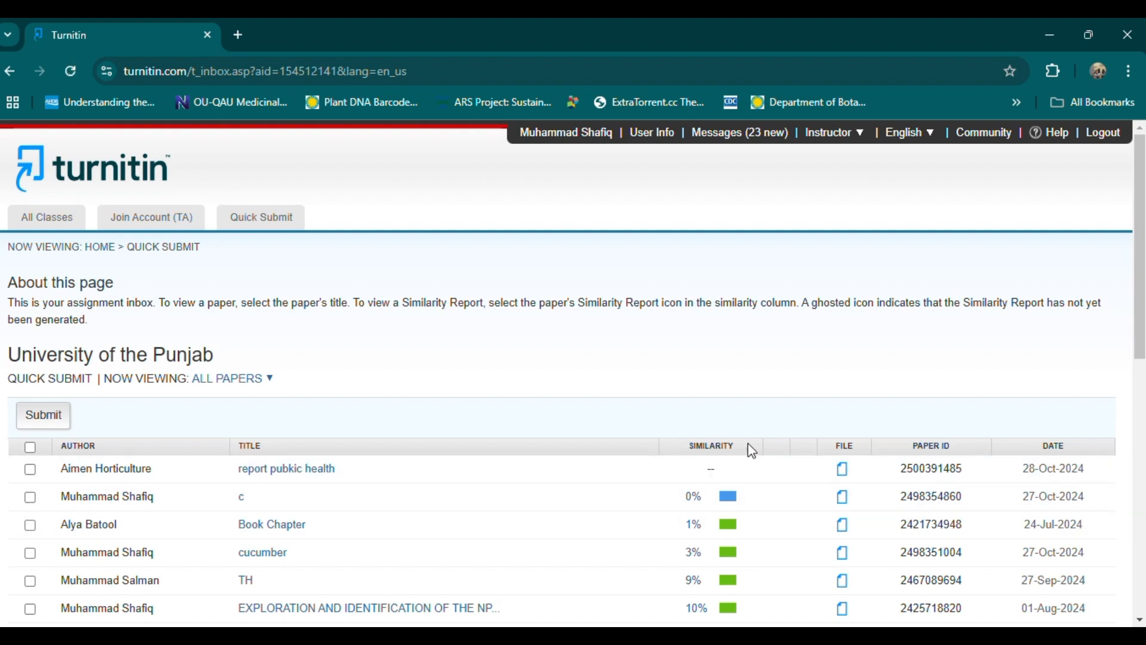
left_click(709, 445)
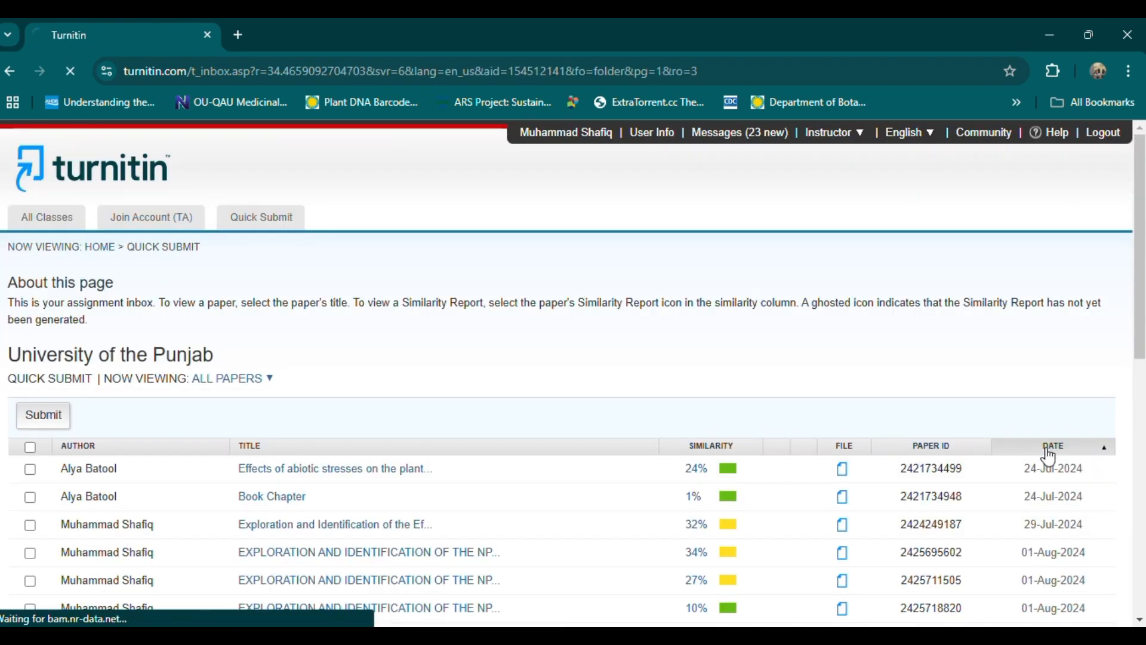
left_click(1052, 446)
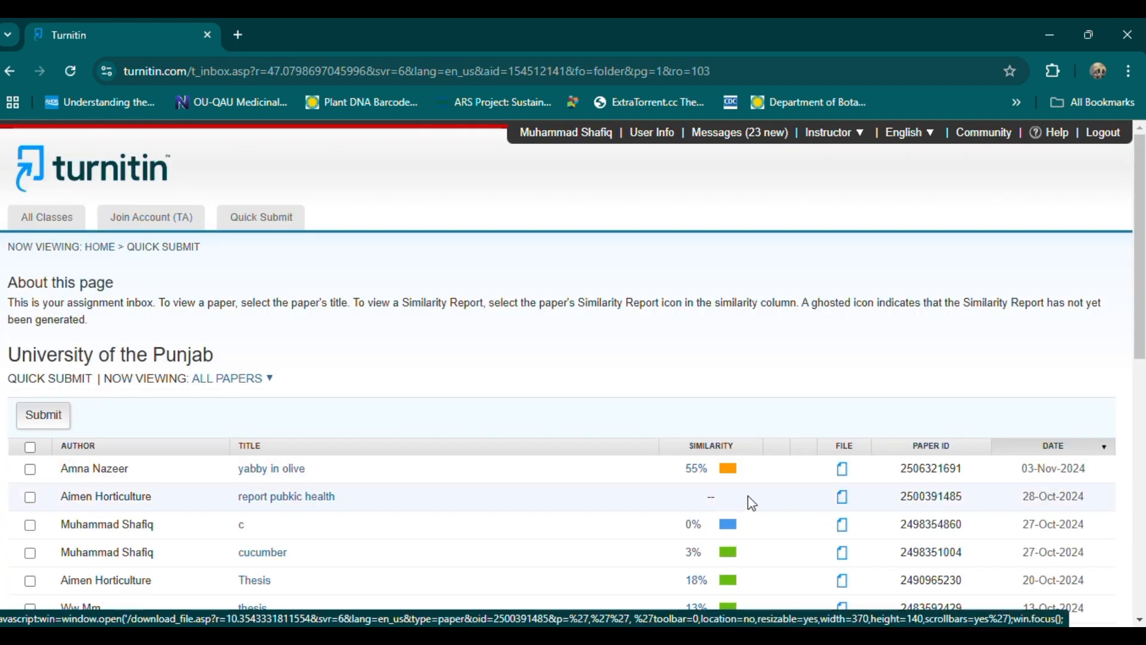
left_click(841, 496)
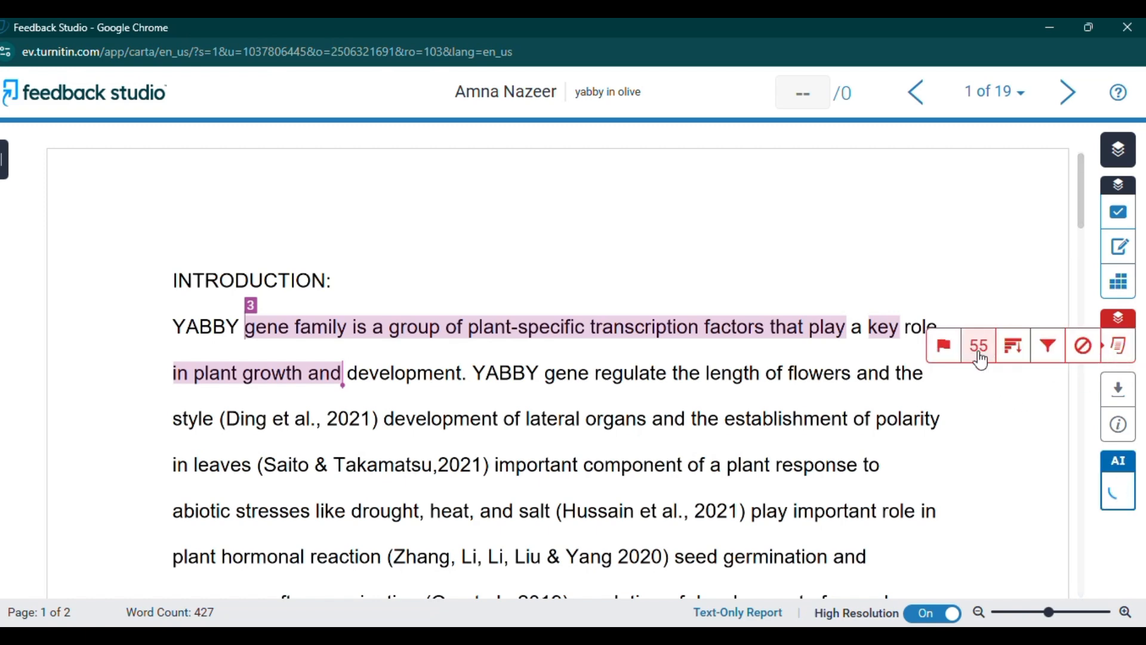
- Open the Match Overview panel listing olivegenome.org as the top 36% source
left_click(978, 345)
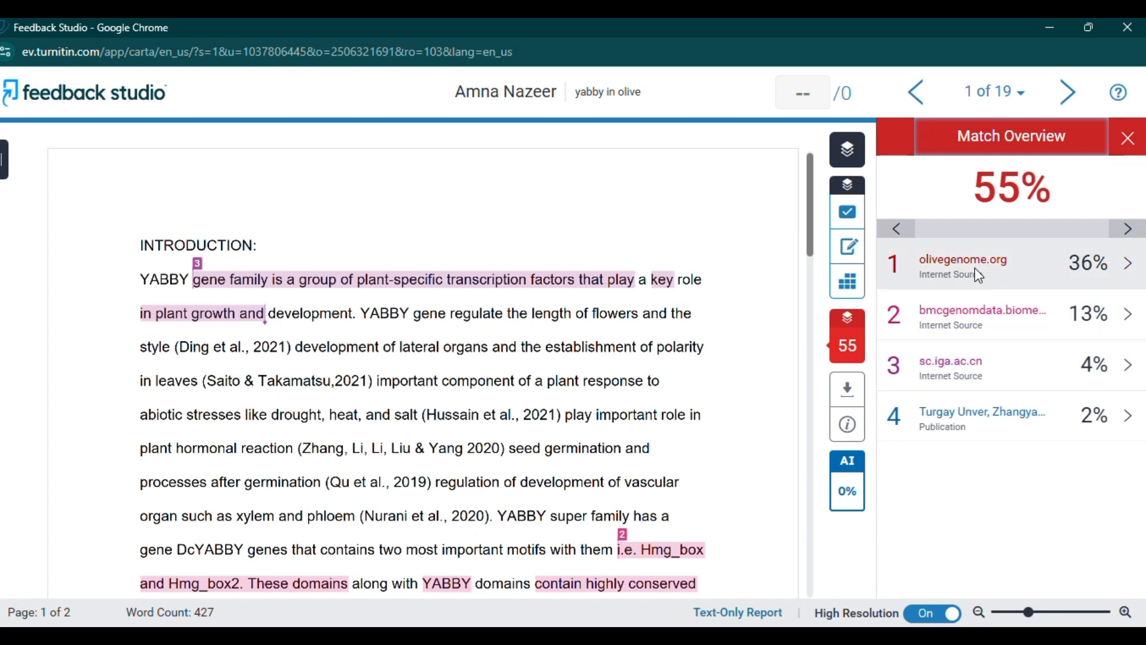
mouse_move(968, 289)
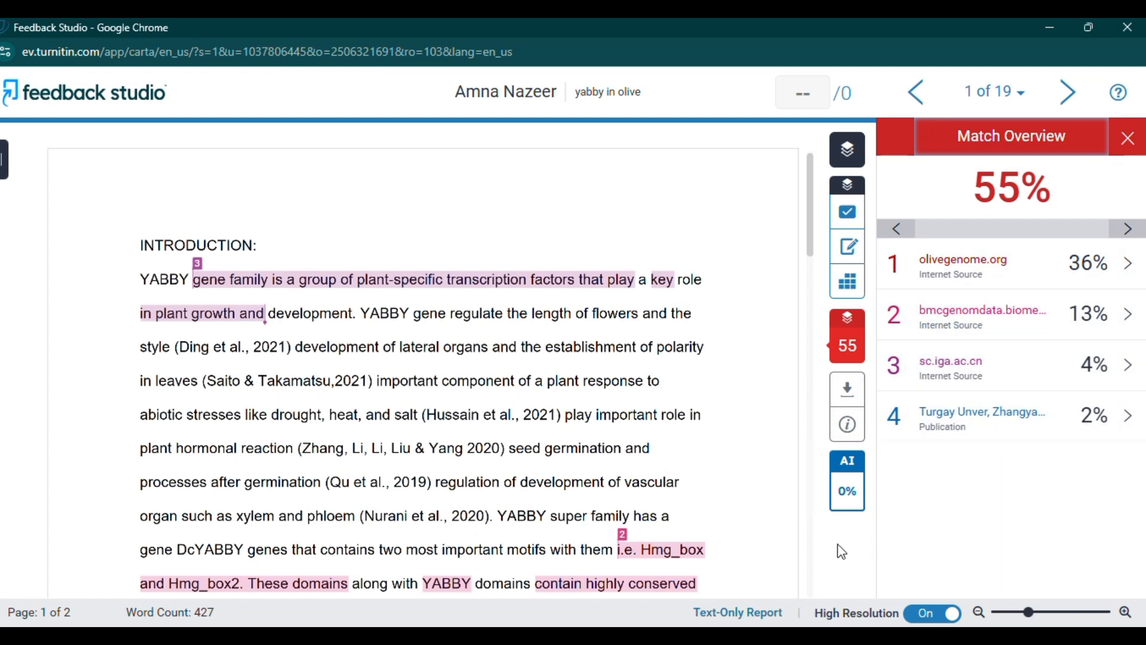
mouse_move(833, 571)
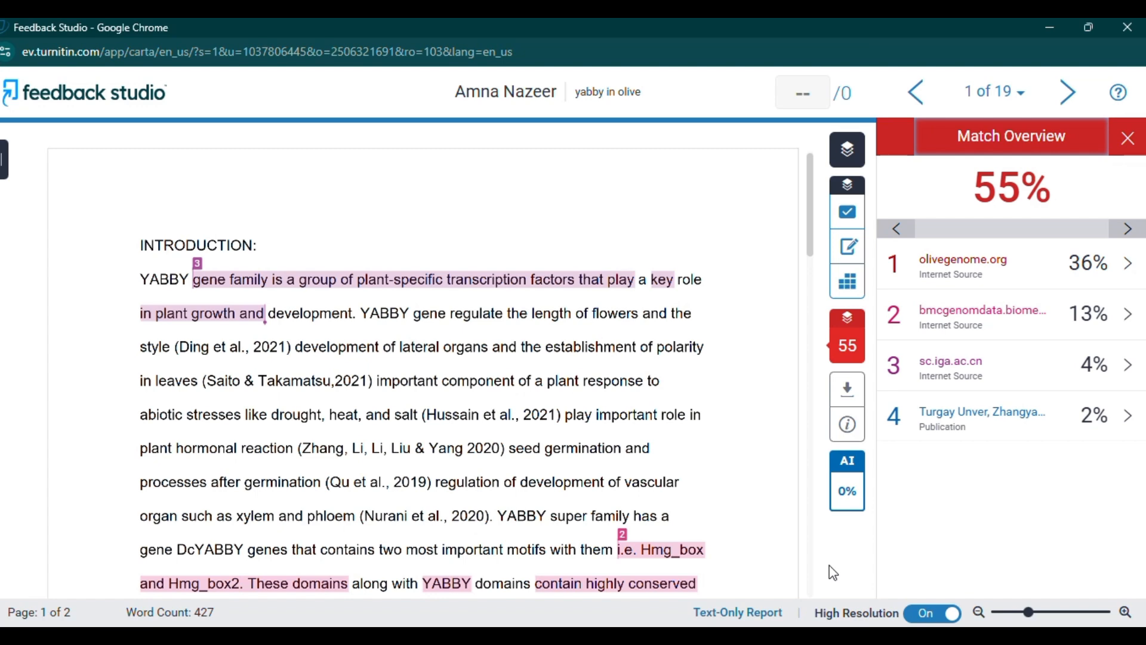
mouse_move(846, 388)
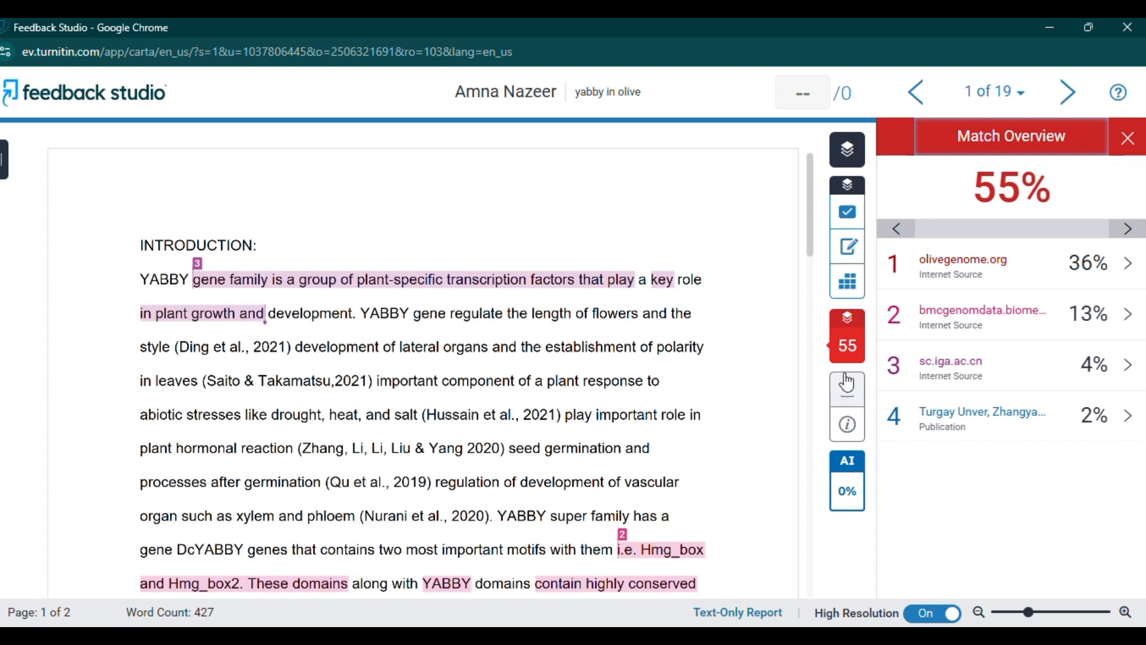
- Download the similarity report's Current View as 'yabby in olive.pdf'
left_click(847, 388)
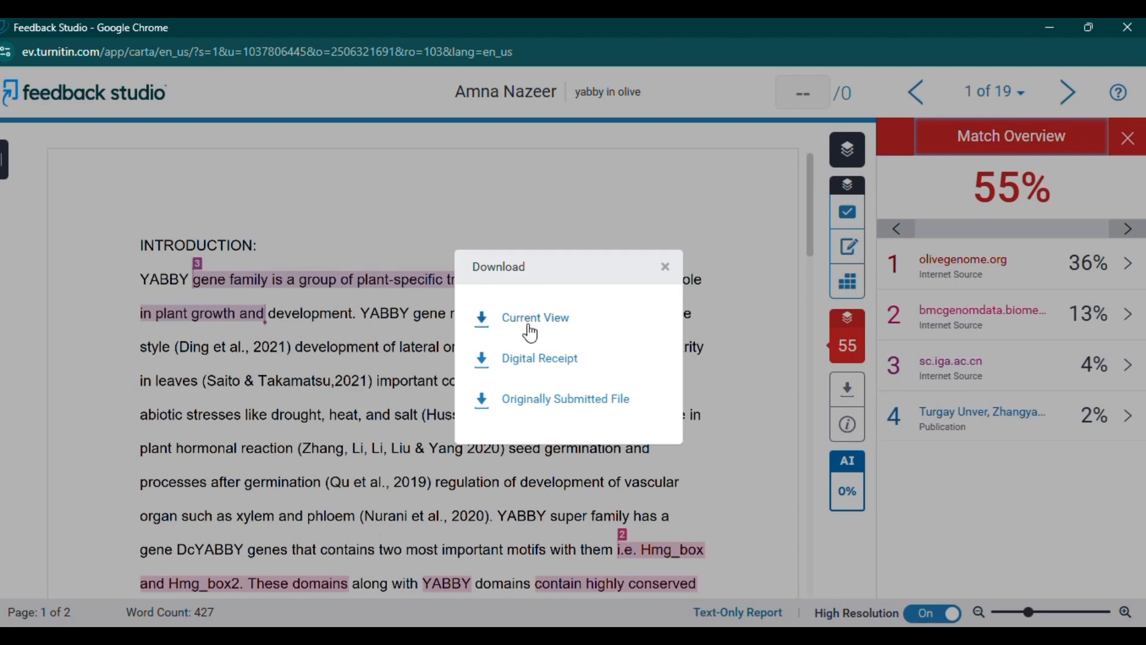
left_click(535, 317)
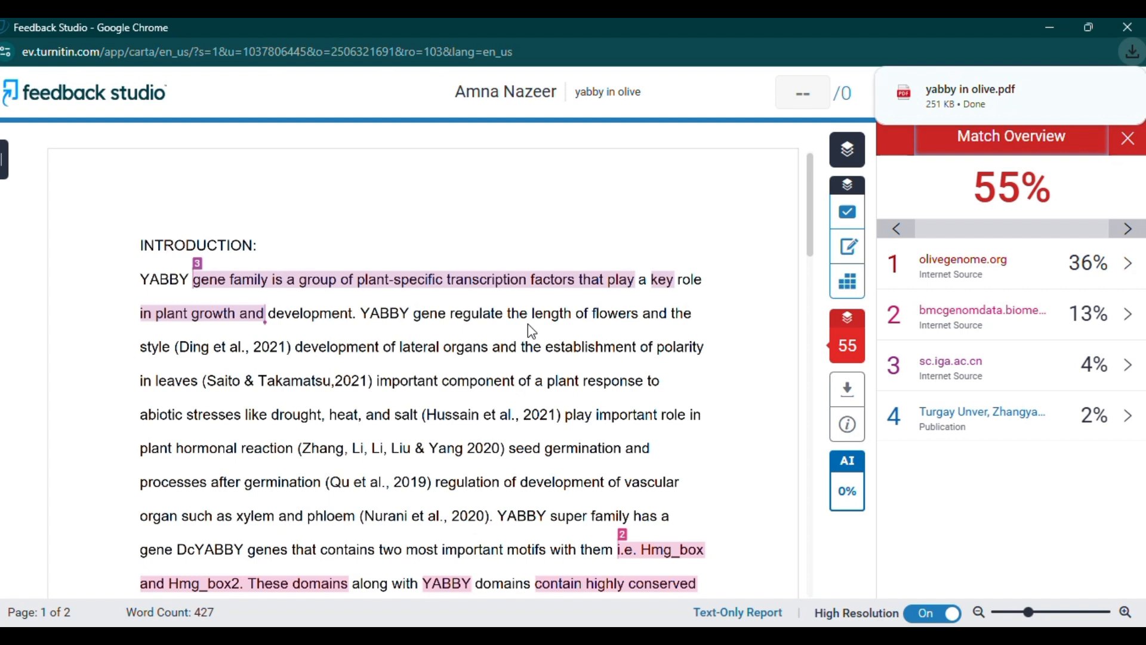
mouse_move(280, 294)
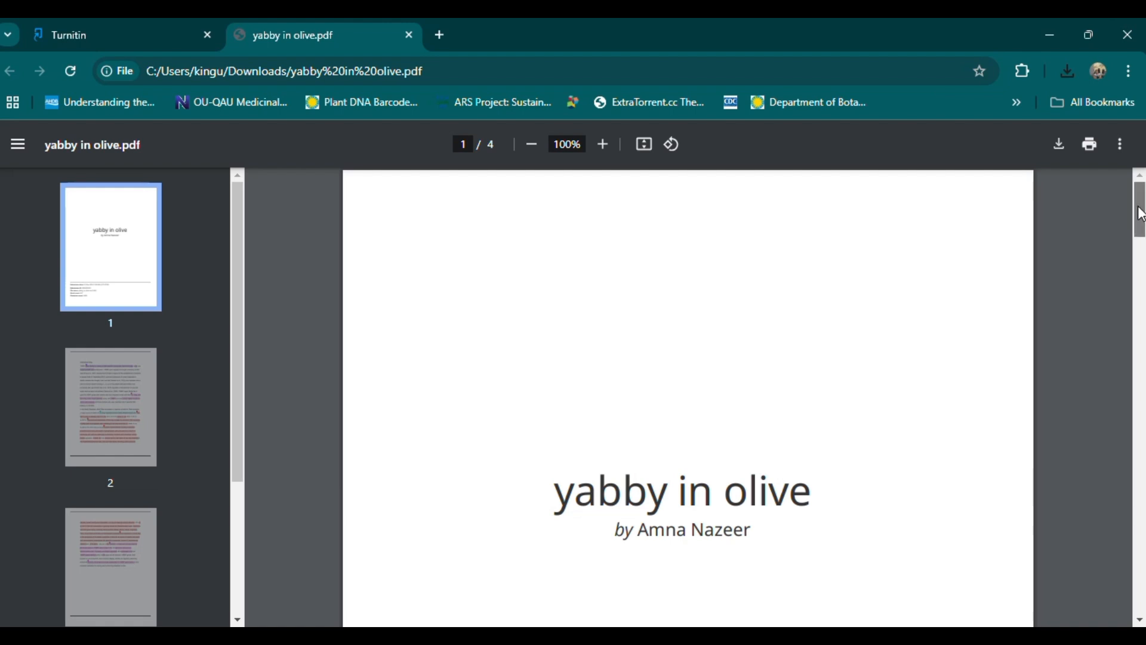
- Scroll yabby in olive.pdf to its 55% originality summary, then switch to WhatsApp
scroll("down", 3)
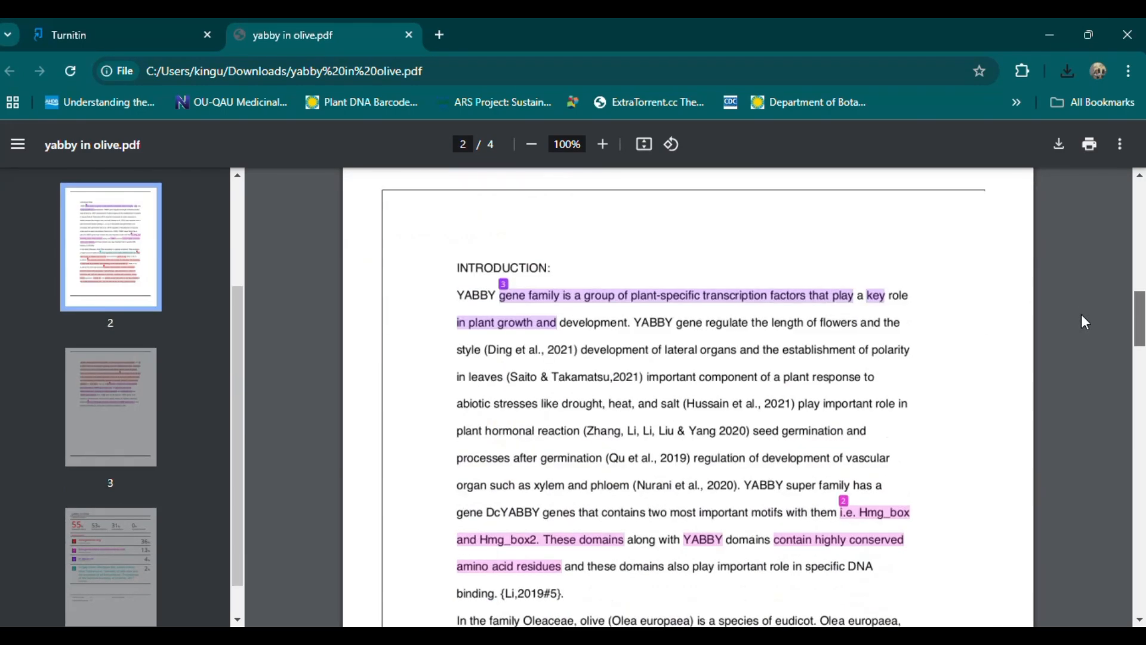
scroll("down", 3)
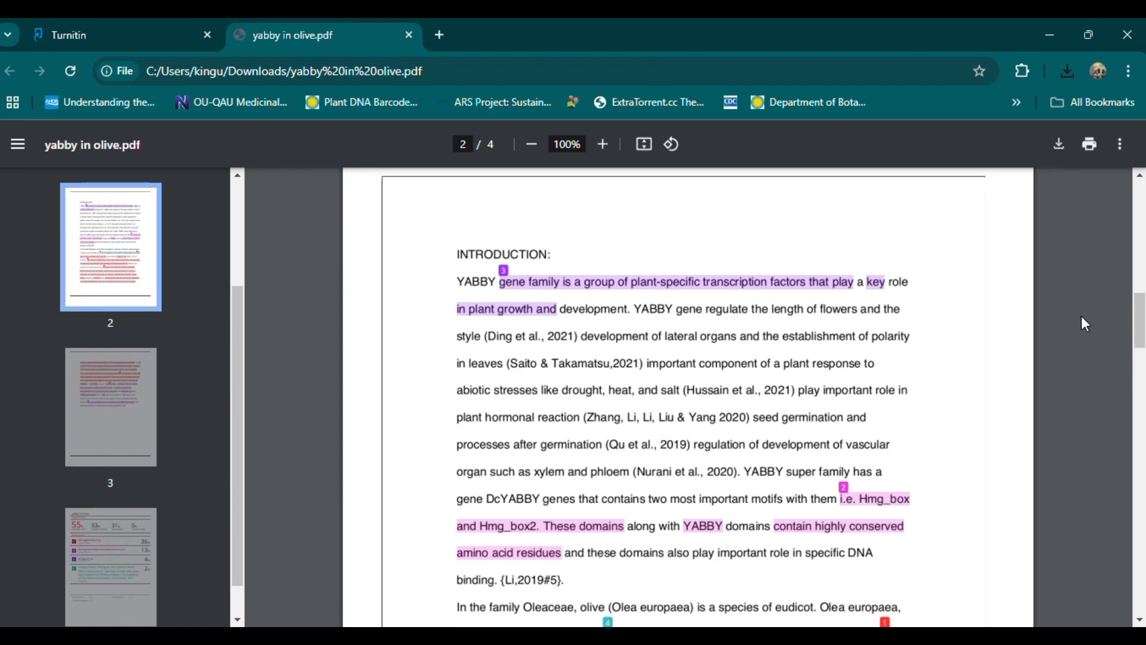
mouse_move(1137, 319)
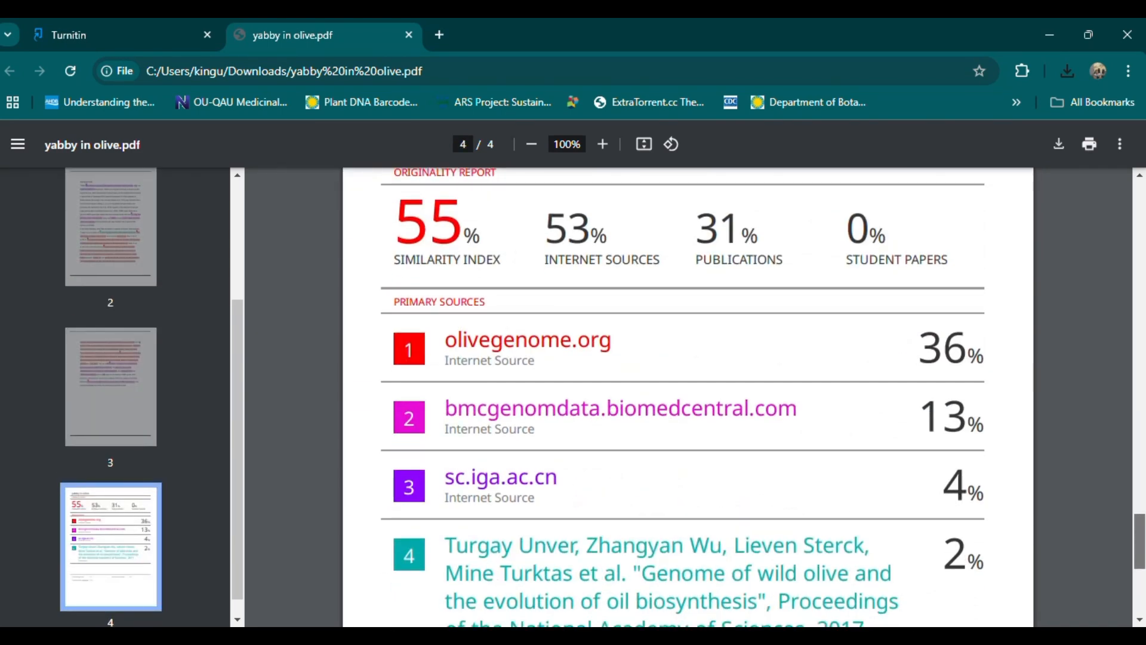
left_click(110, 247)
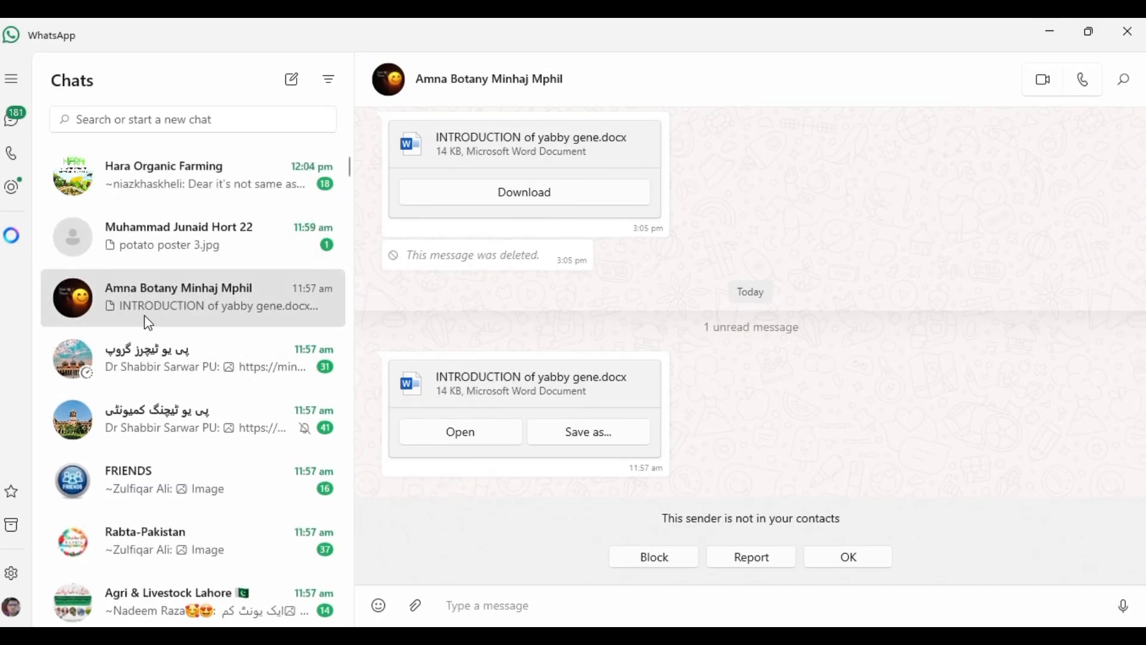
left_click(414, 605)
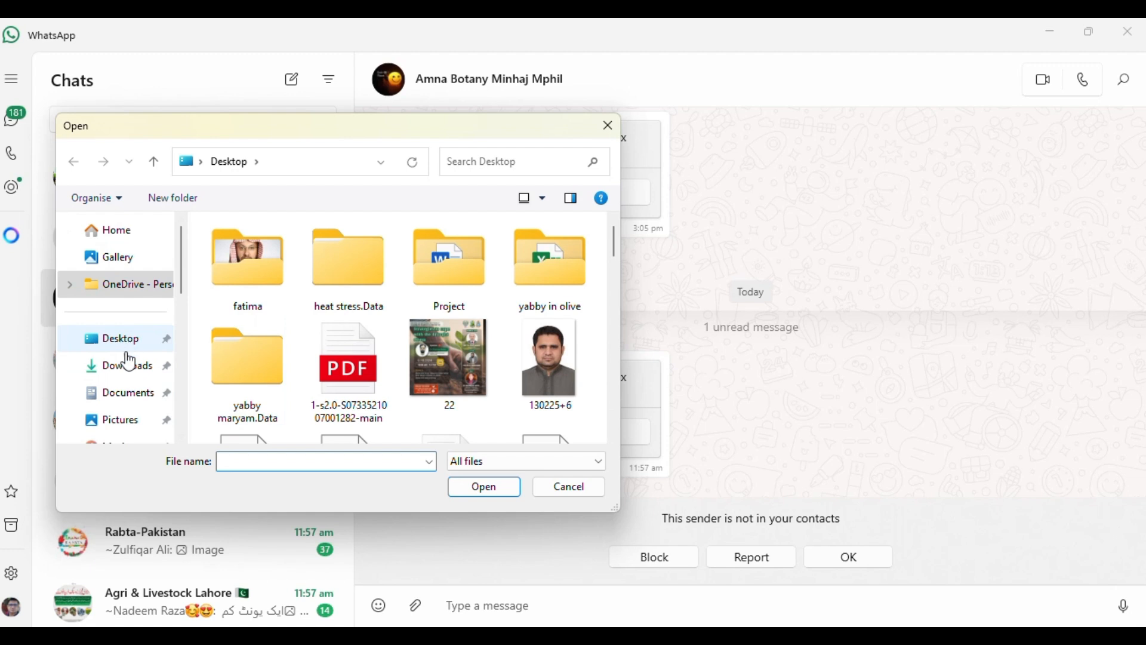
left_click(127, 365)
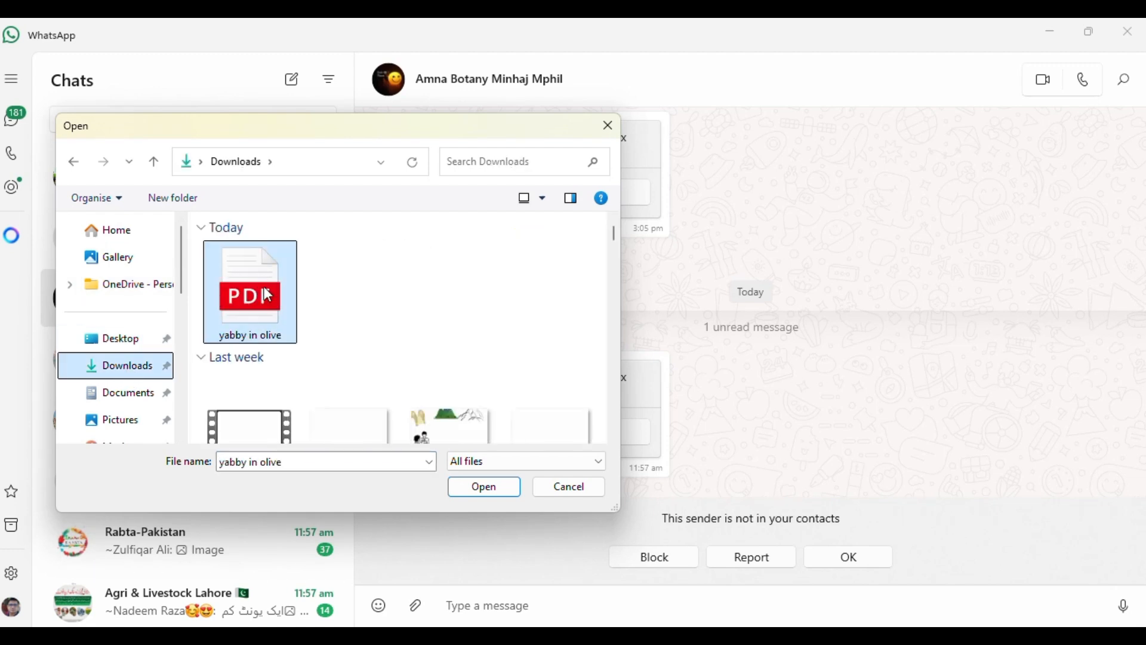
left_click(482, 485)
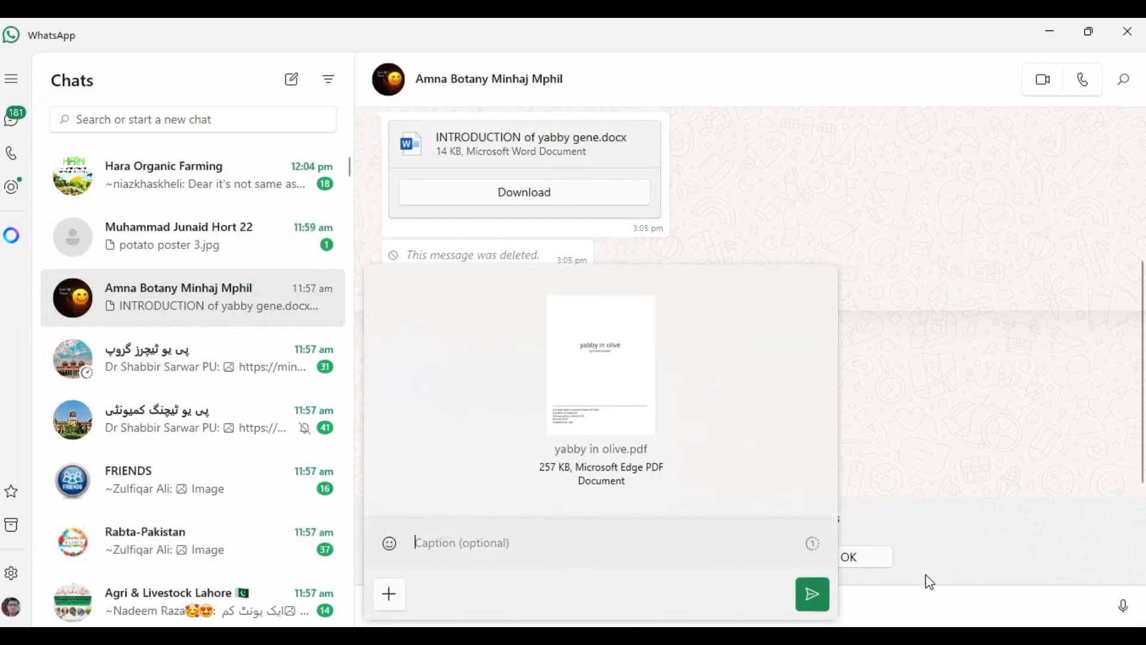